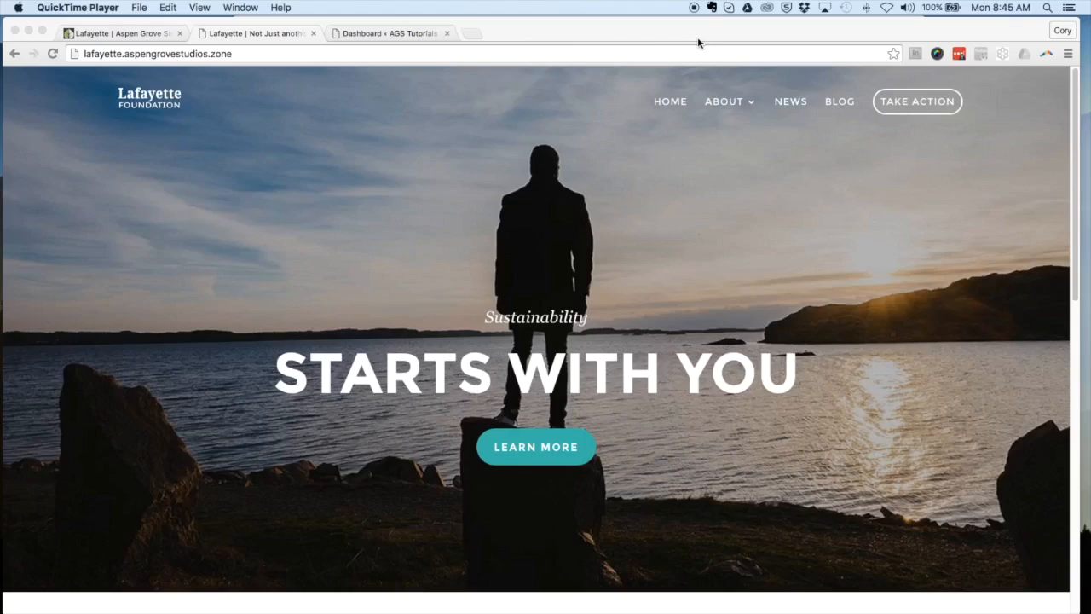
pyautogui.moveTo(458, 143)
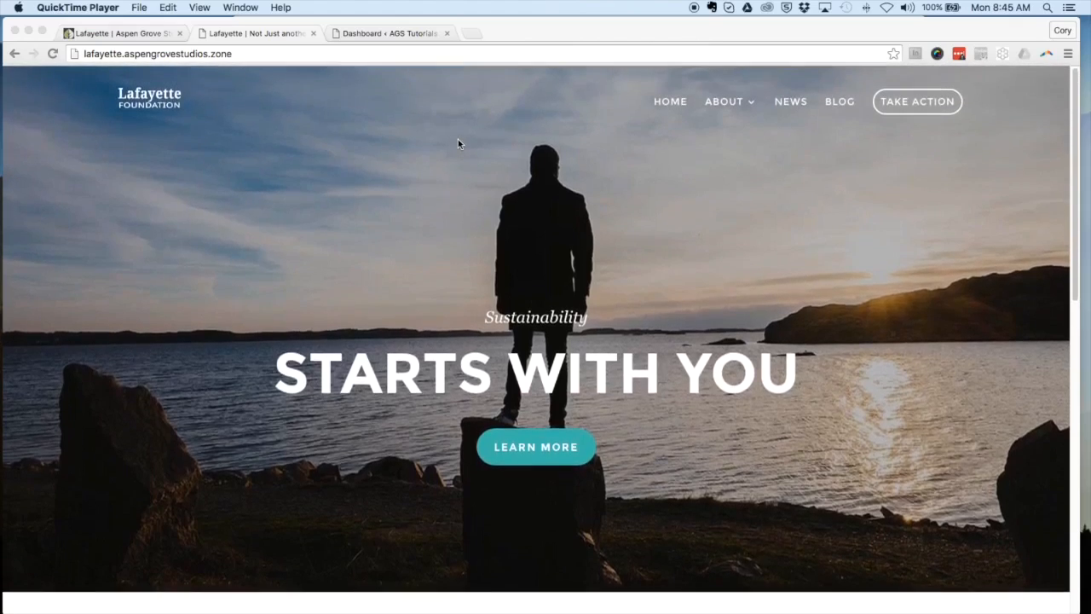
# Step: Browse the Lafayette product page to view its $15.00 support price and layout description
pyautogui.scroll(-3)
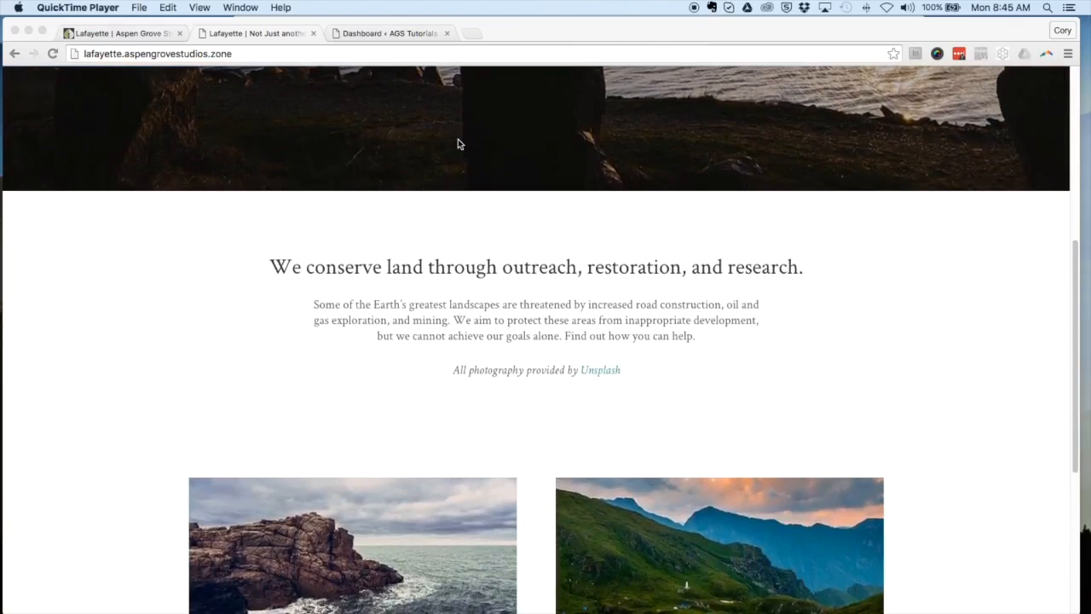
pyautogui.scroll(-3)
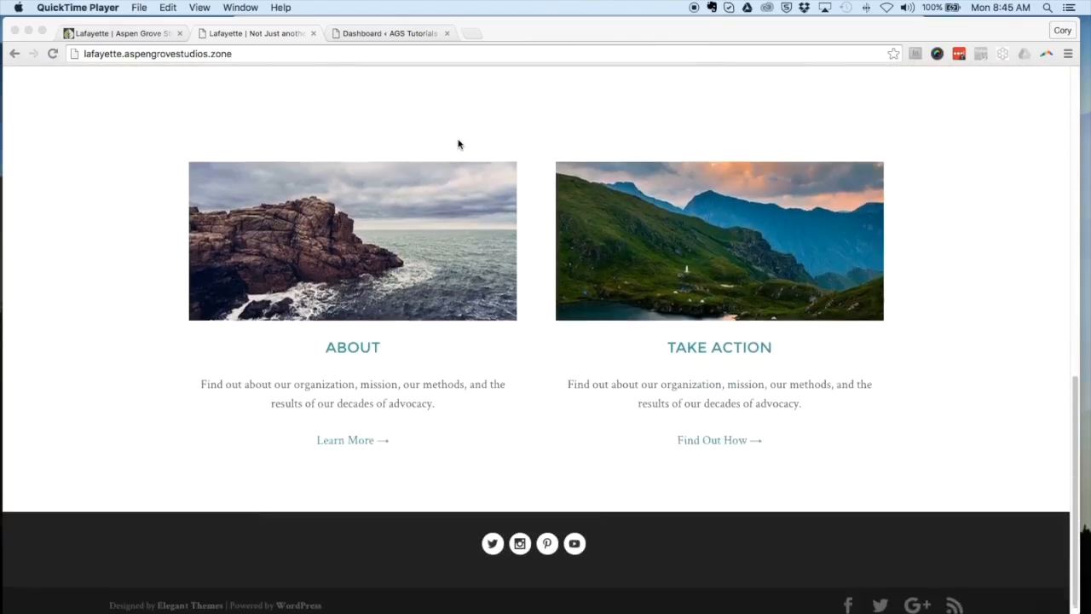
pyautogui.scroll(3)
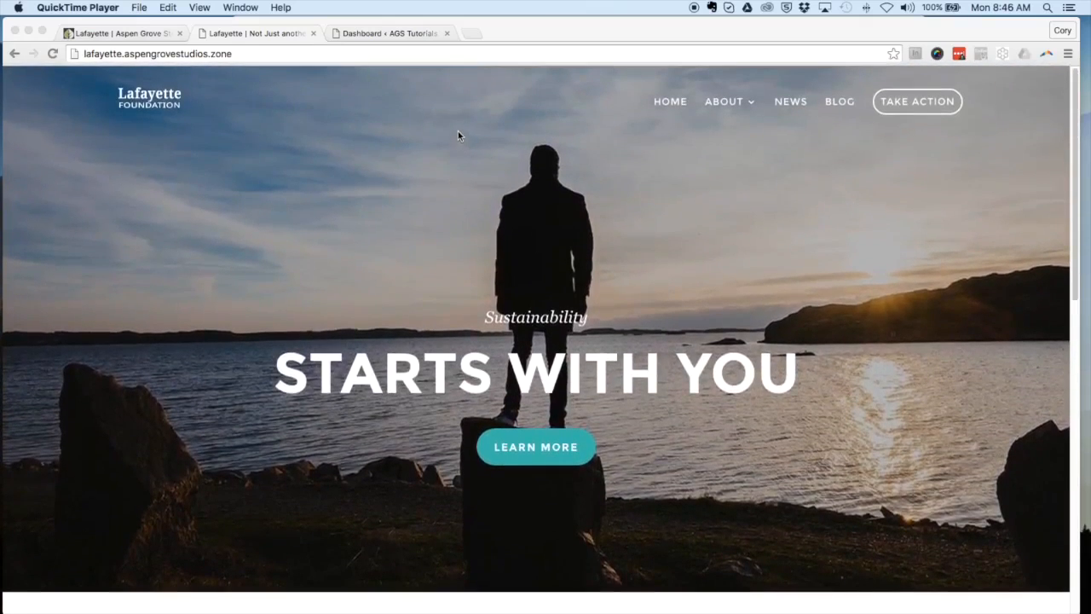
pyautogui.scroll(-3)
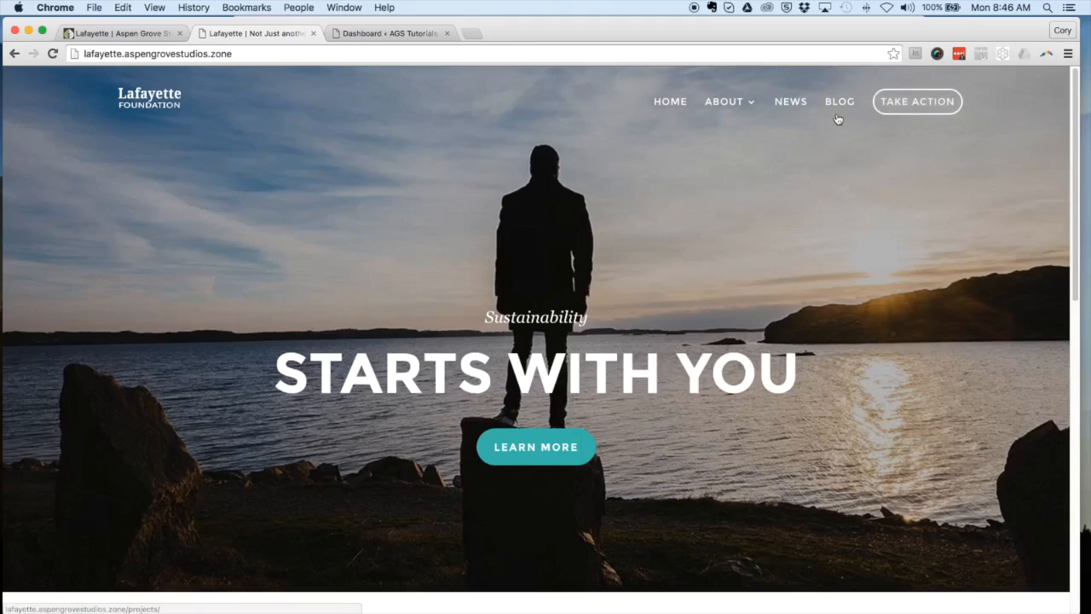
pyautogui.scroll(-3)
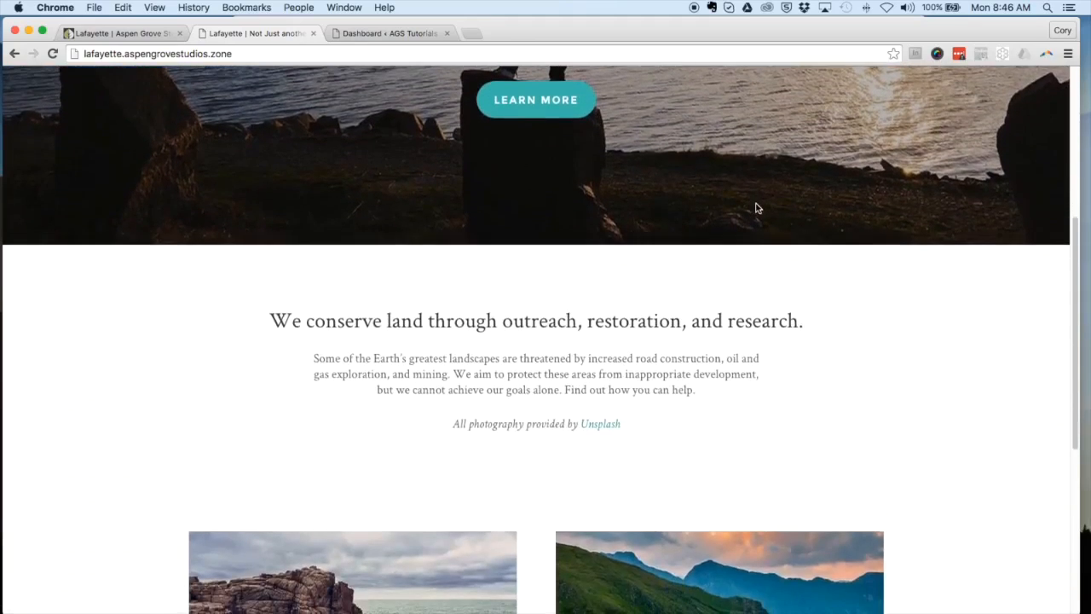
pyautogui.scroll(-3)
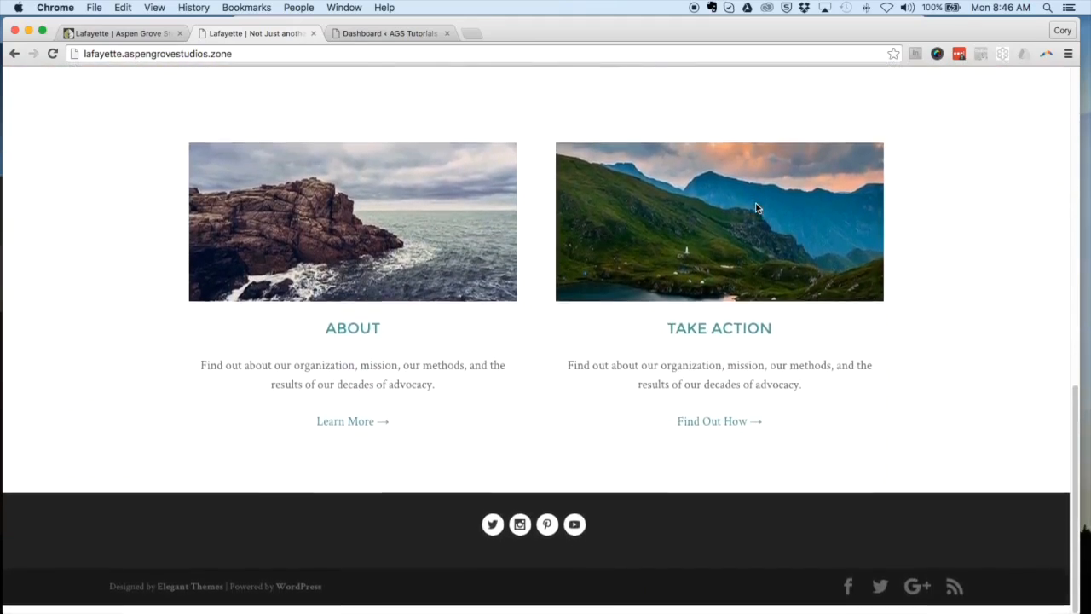
pyautogui.scroll(3)
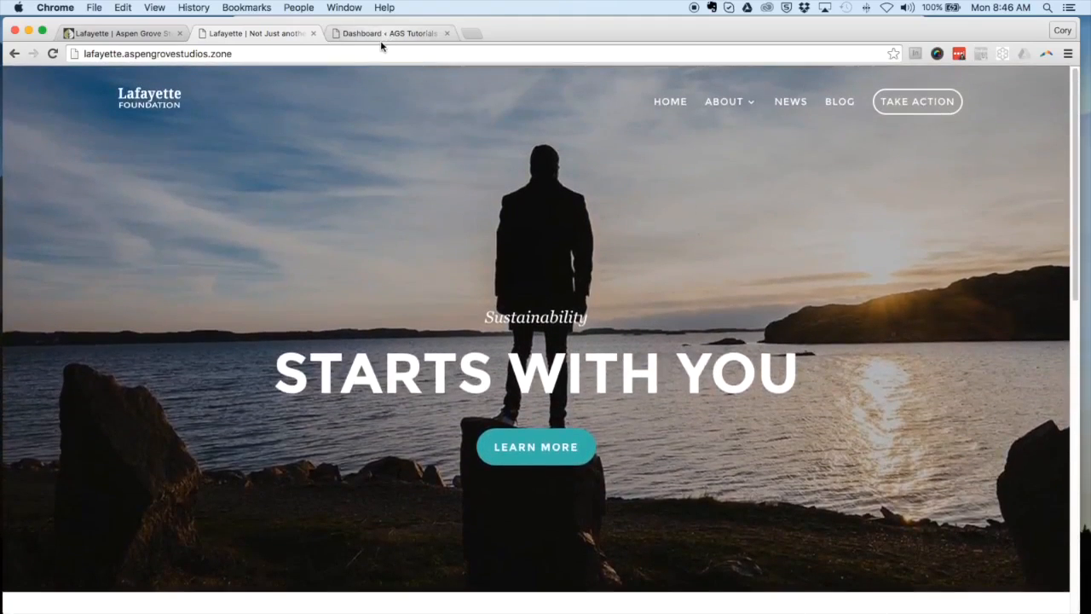
pyautogui.moveTo(383, 46)
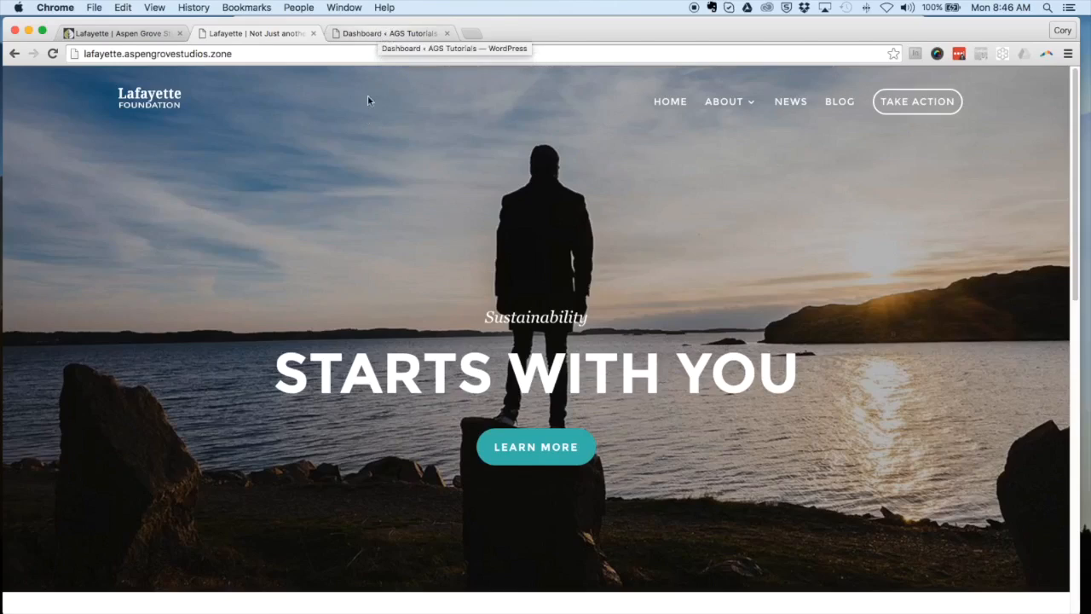
pyautogui.click(119, 33)
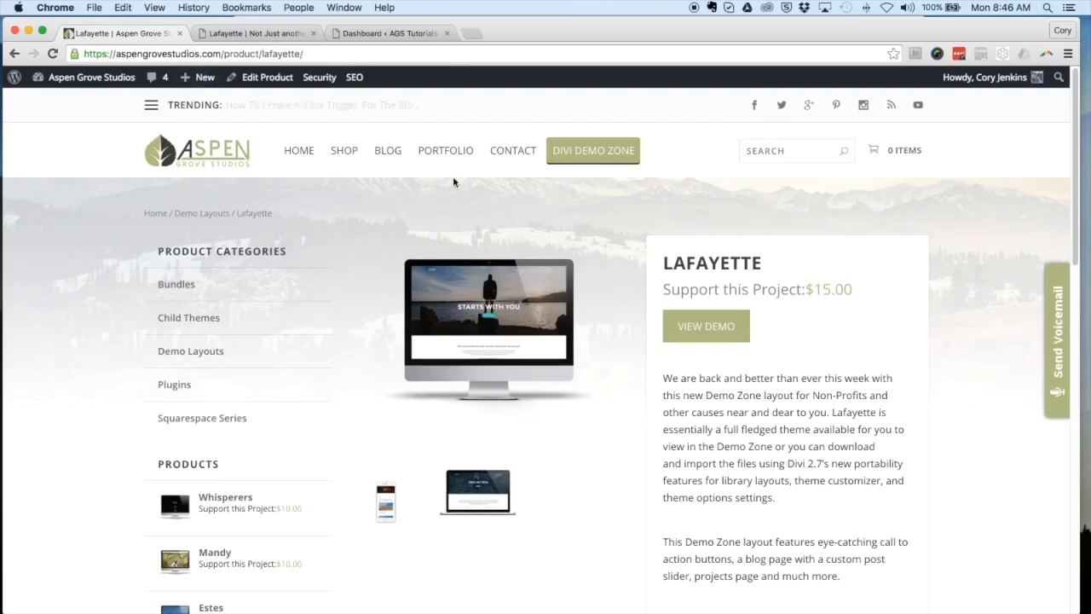
pyautogui.scroll(-3)
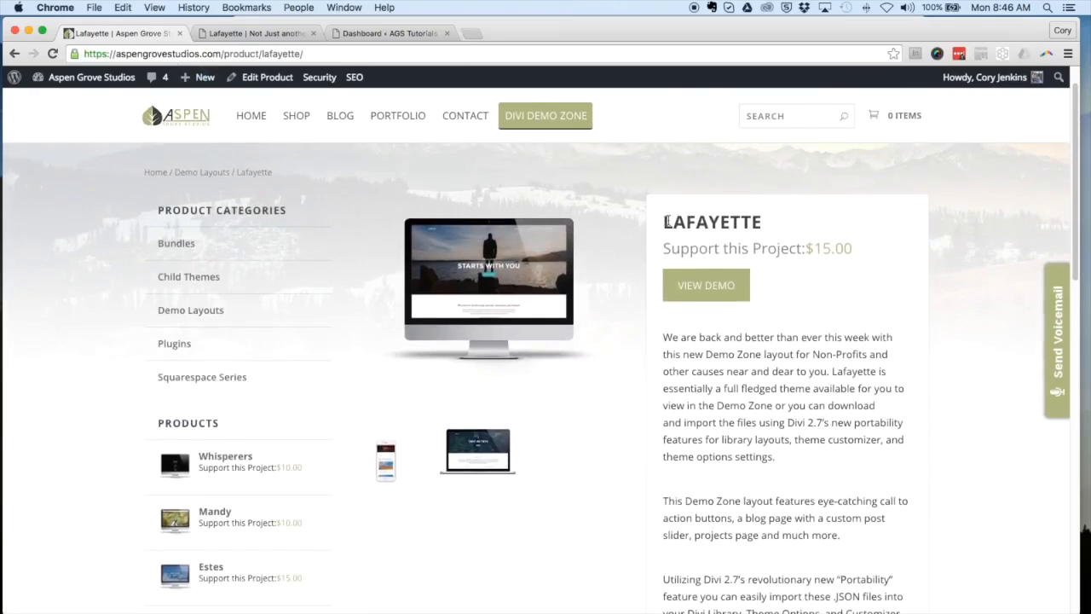
pyautogui.scroll(-3)
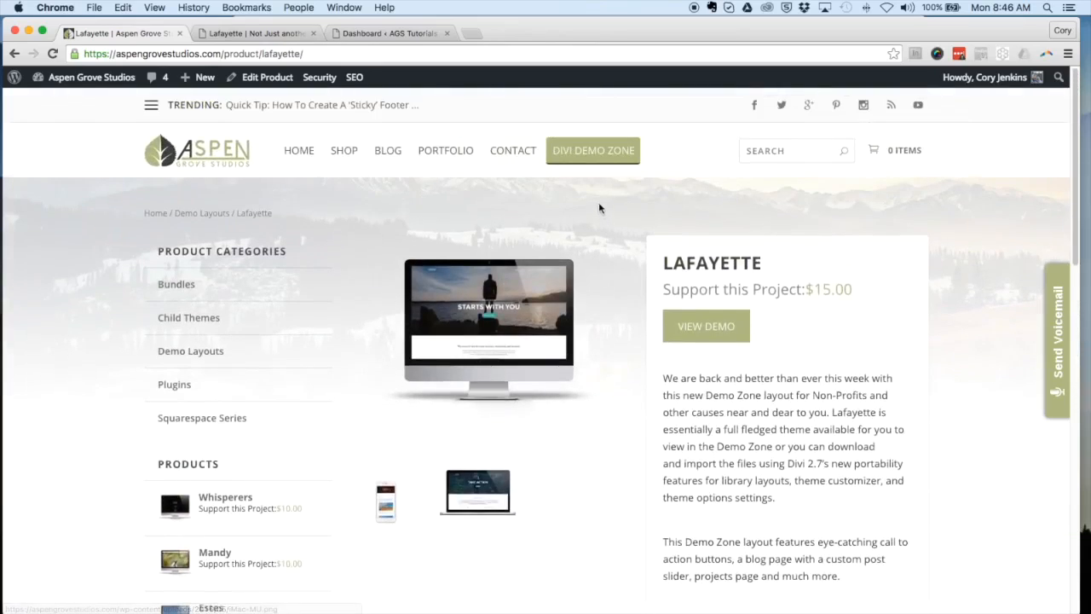
pyautogui.moveTo(405, 170)
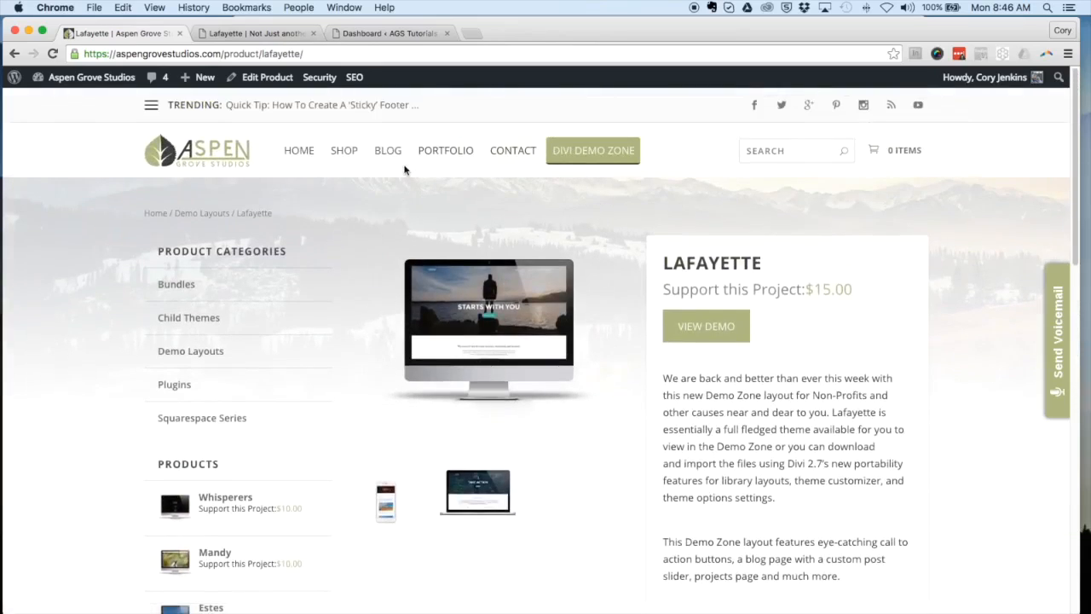
pyautogui.moveTo(419, 111)
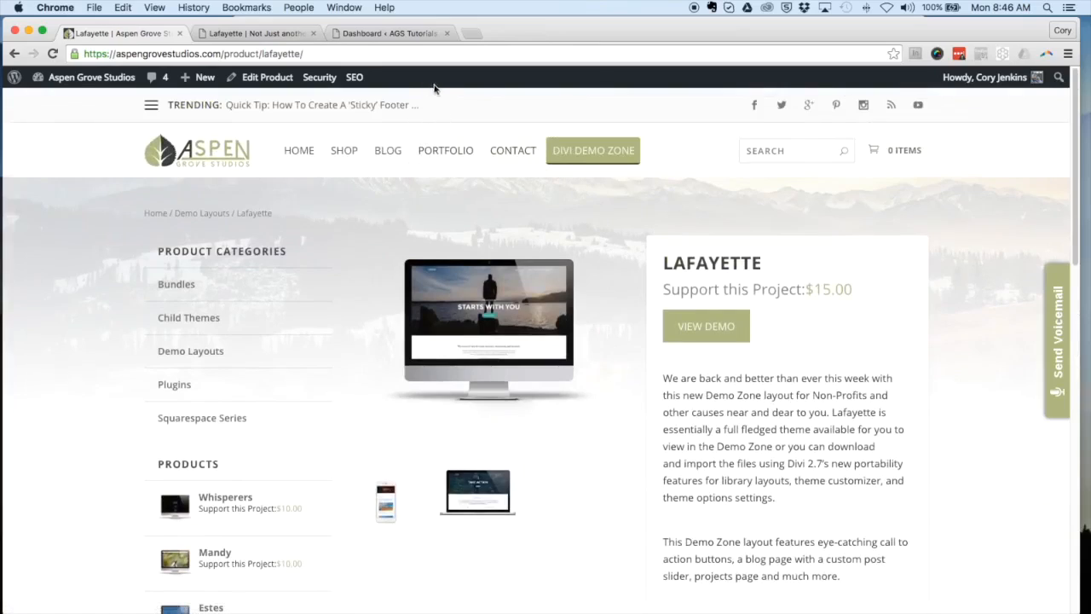
# Step: From the AGS Tutorials dashboard, open the empty Divi Library layouts list
pyautogui.click(389, 33)
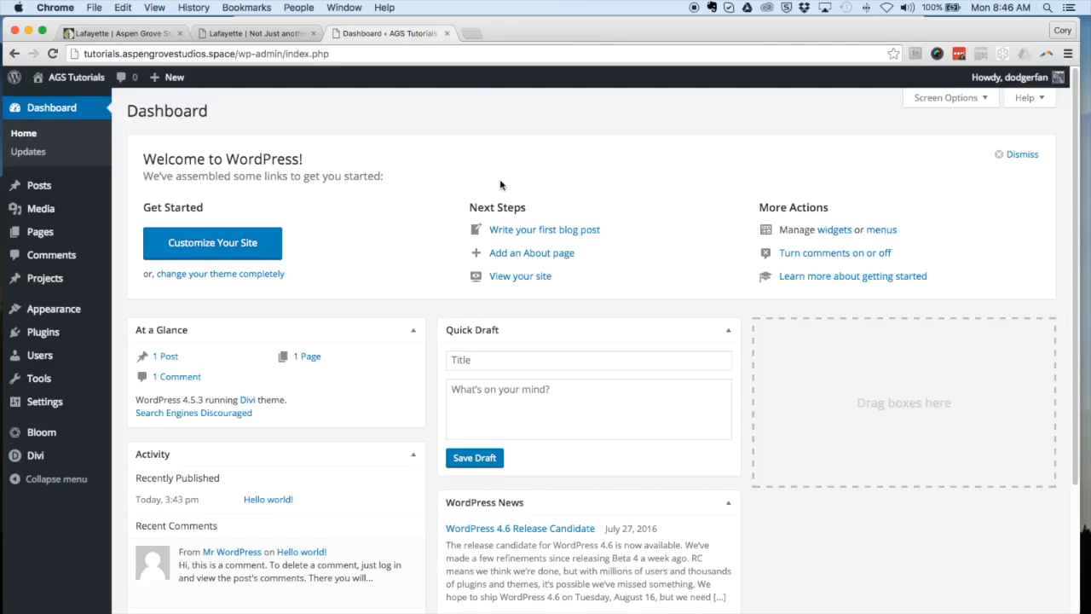
pyautogui.moveTo(400, 149)
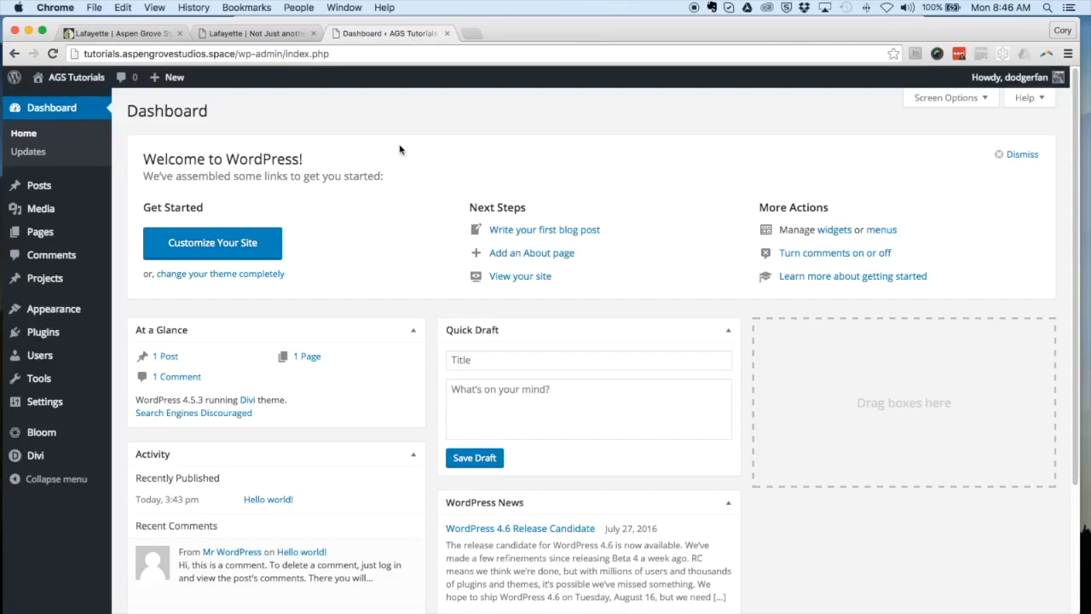
pyautogui.moveTo(404, 150)
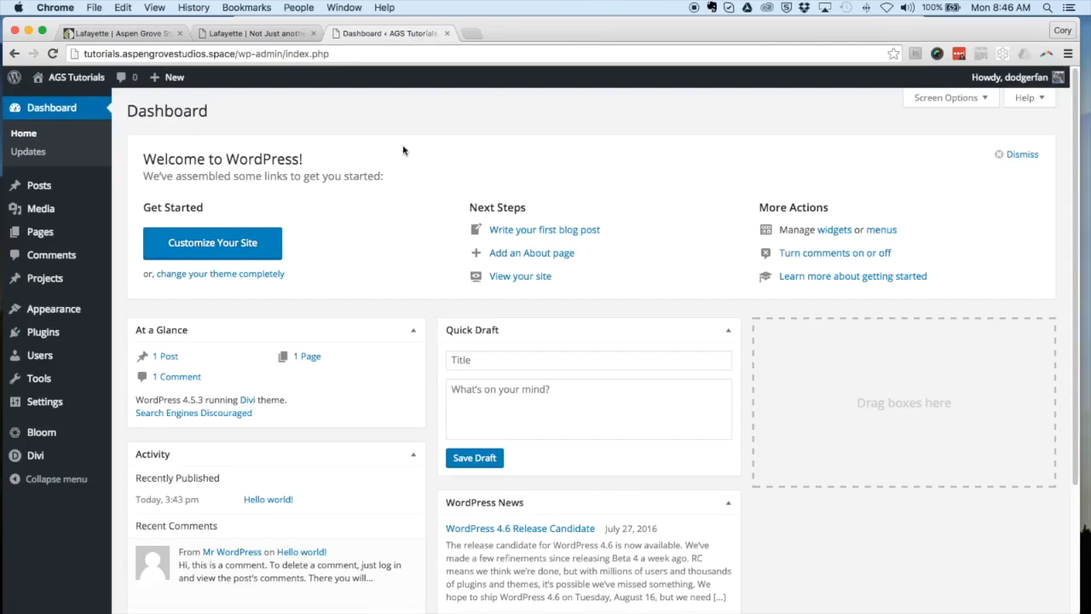
pyautogui.moveTo(394, 158)
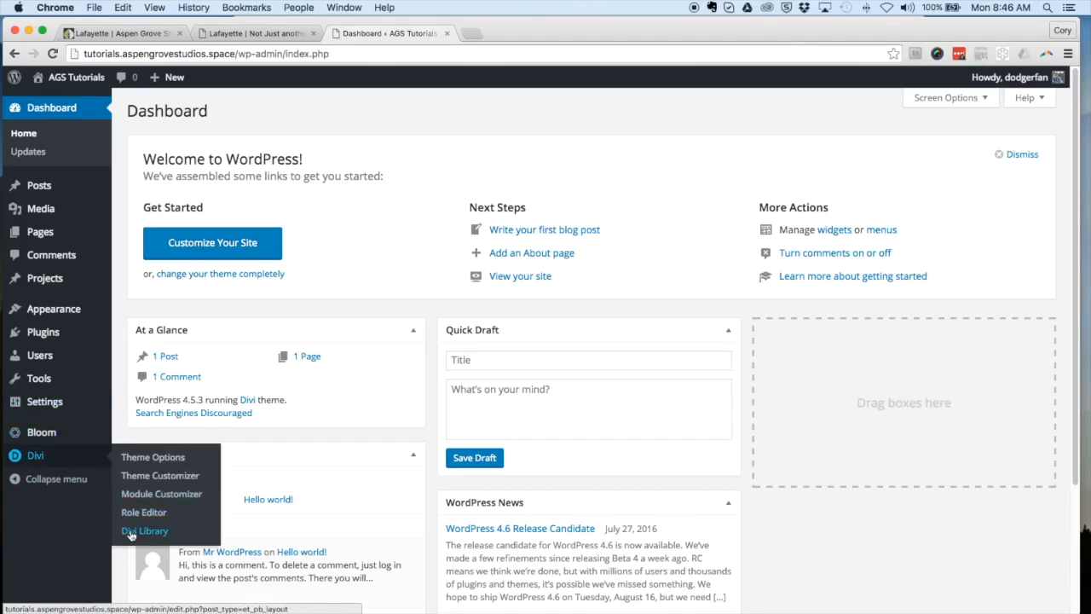
pyautogui.click(141, 530)
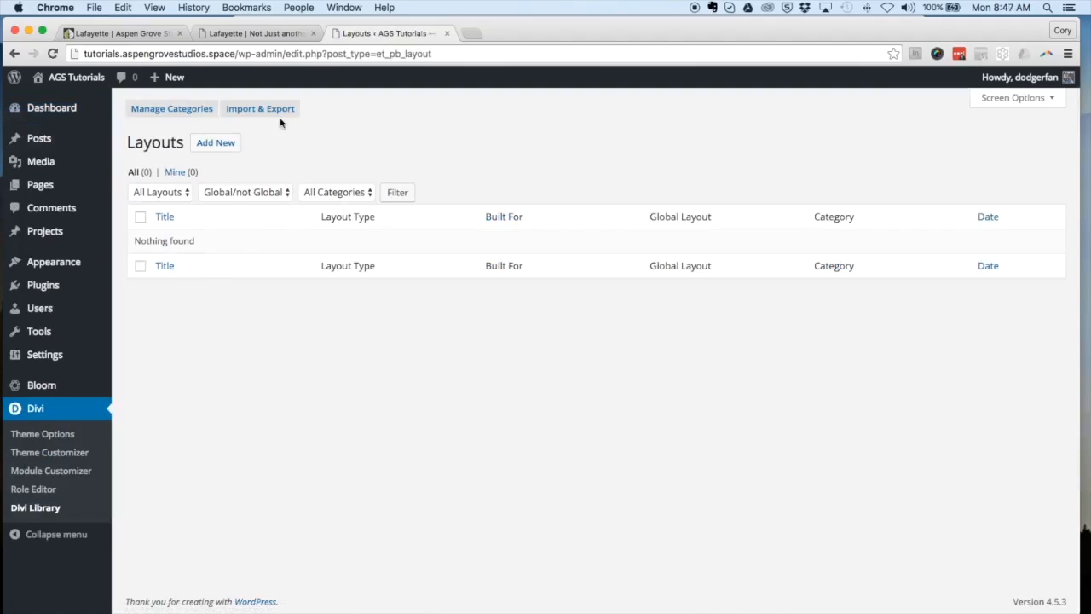
# Step: Select Lafayette Builder Layouts.json from the Lafayette folder in the Portability Import tab
pyautogui.click(260, 108)
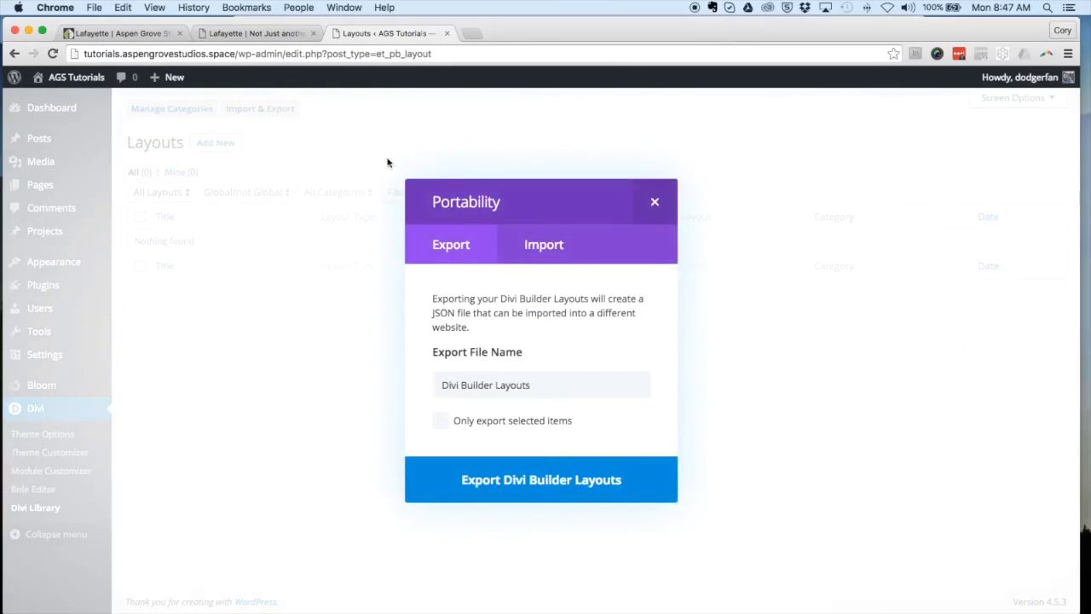
pyautogui.click(542, 245)
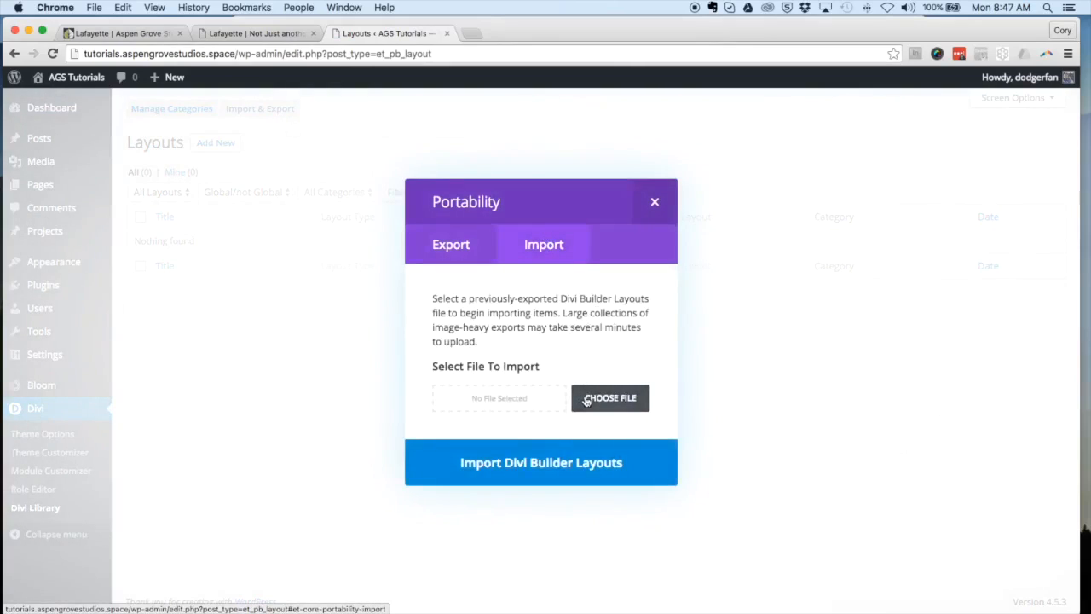
pyautogui.click(610, 398)
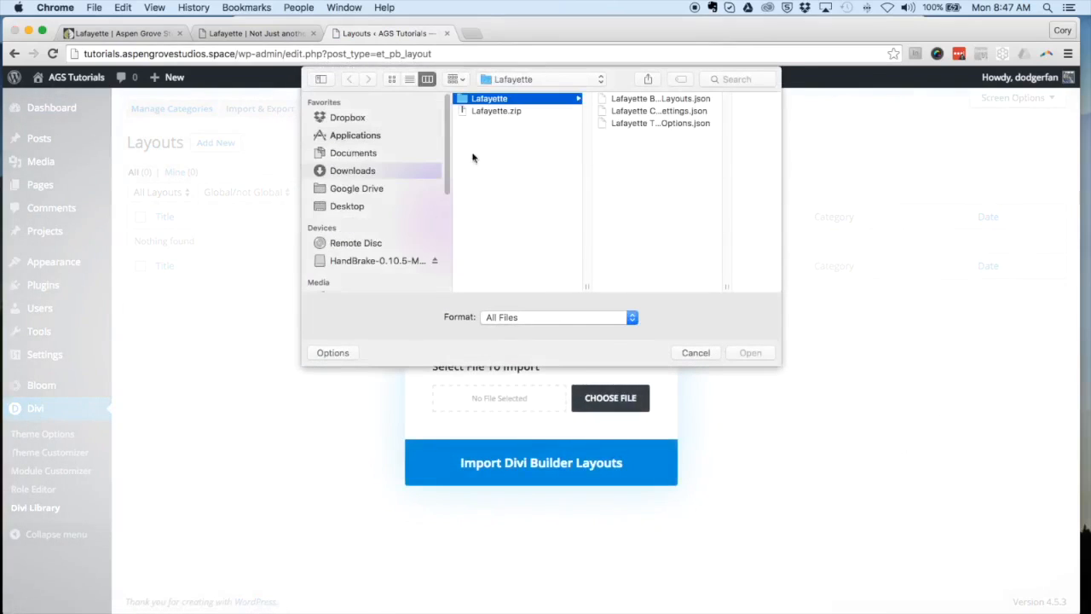
pyautogui.click(495, 110)
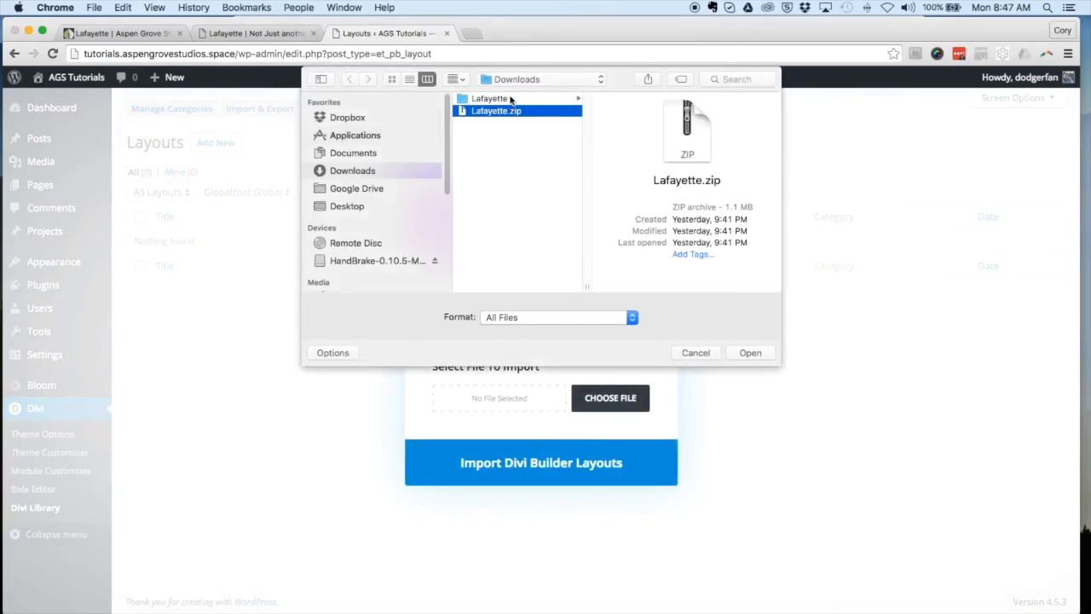
pyautogui.click(498, 98)
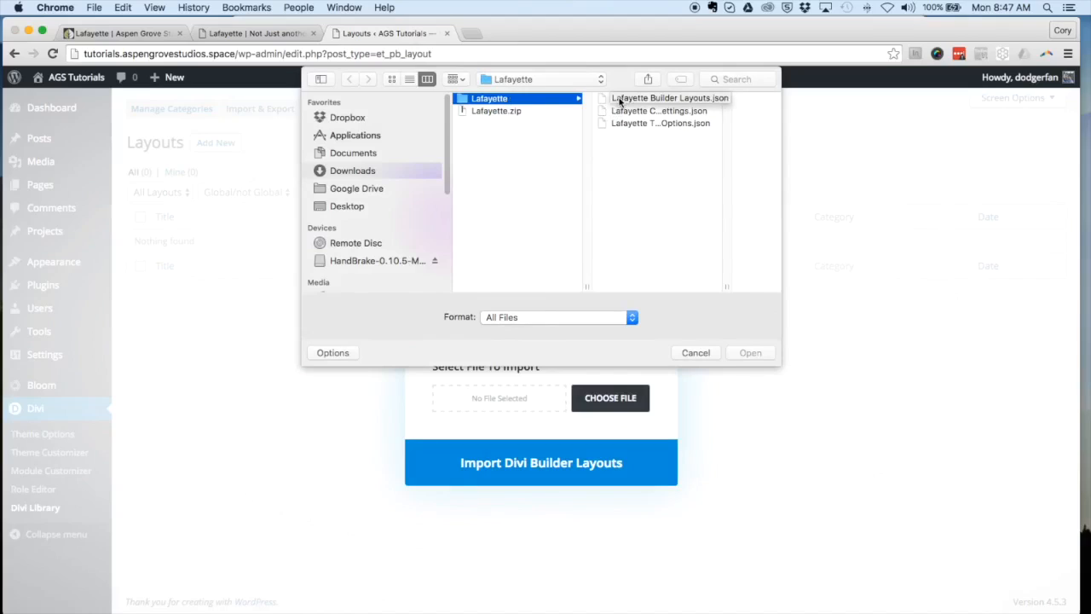
pyautogui.click(666, 98)
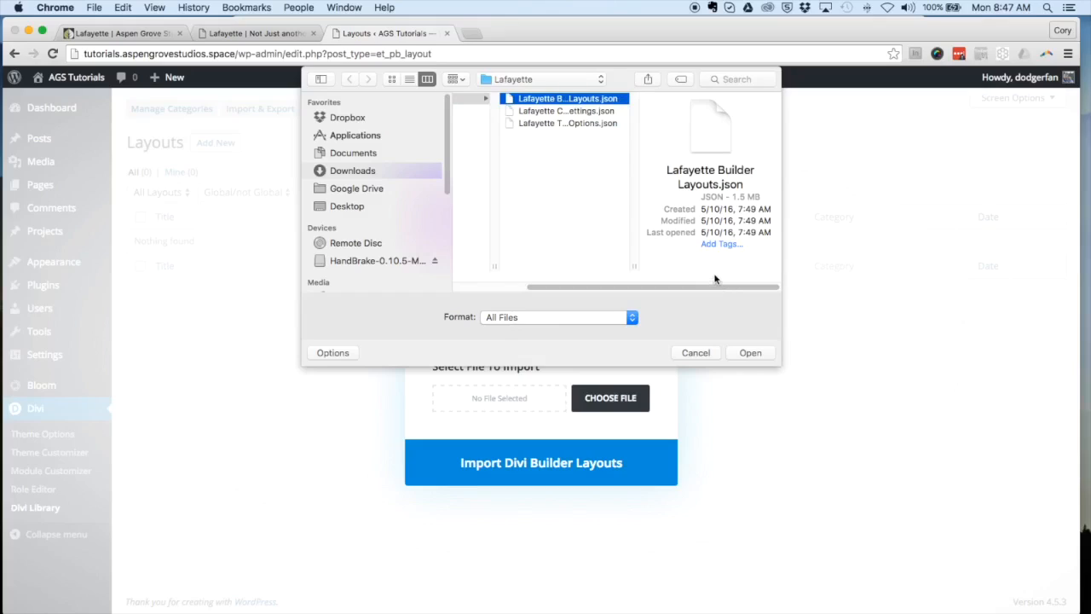
pyautogui.moveTo(750, 352)
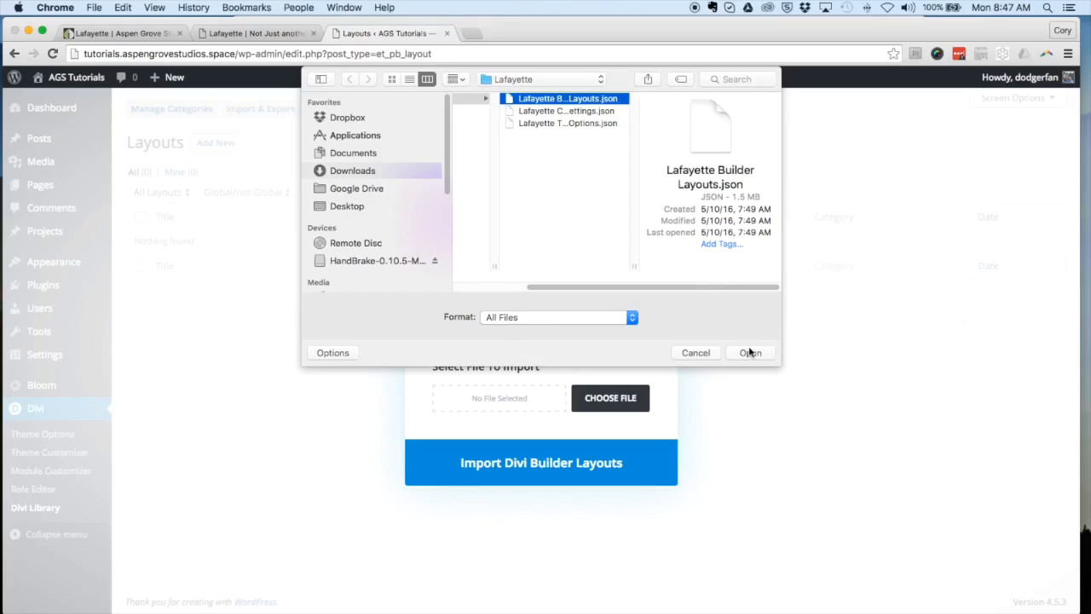
pyautogui.click(750, 352)
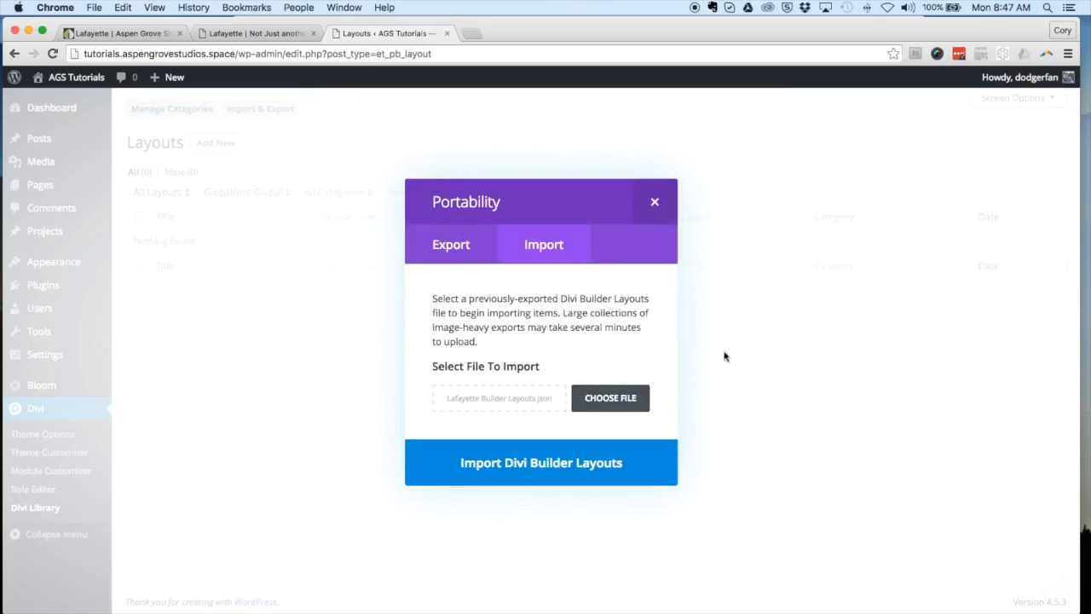
# Step: Run the builder layouts import, then close the Portability dialog to see seven layouts
pyautogui.click(541, 462)
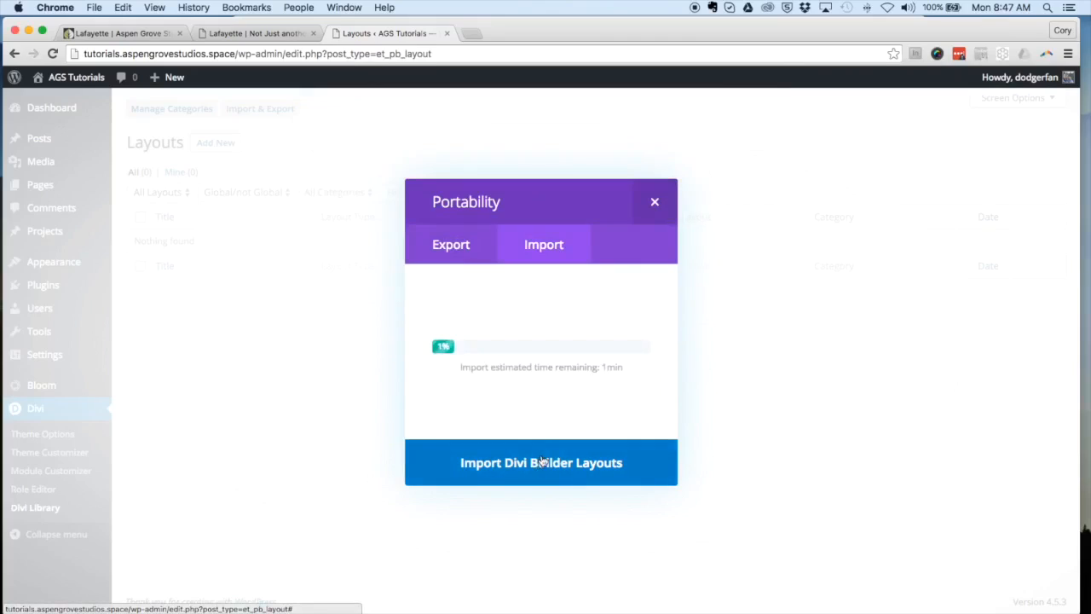
pyautogui.moveTo(777, 271)
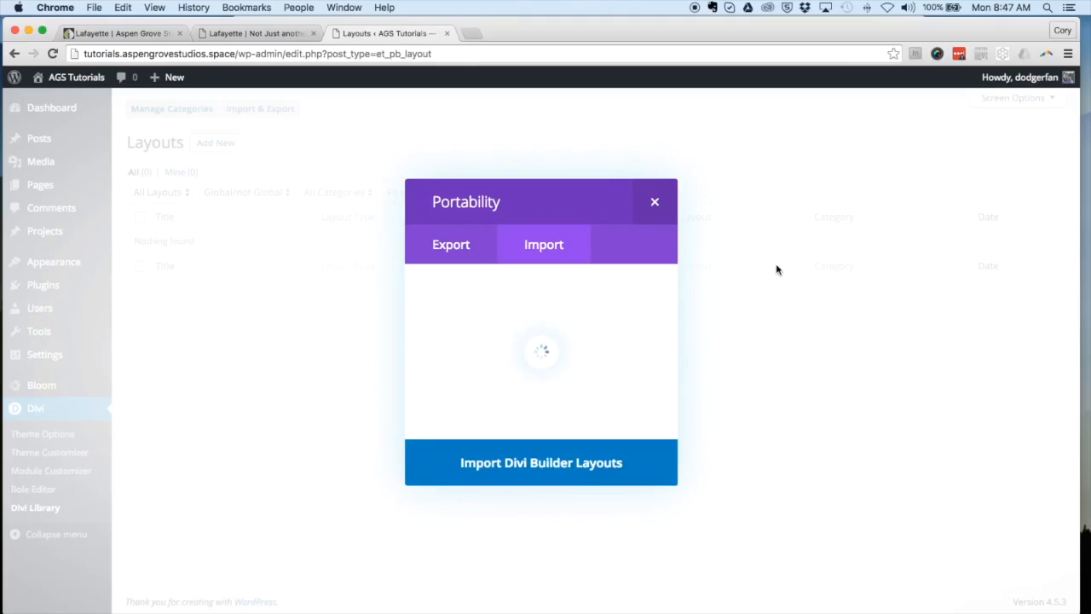
pyautogui.click(655, 202)
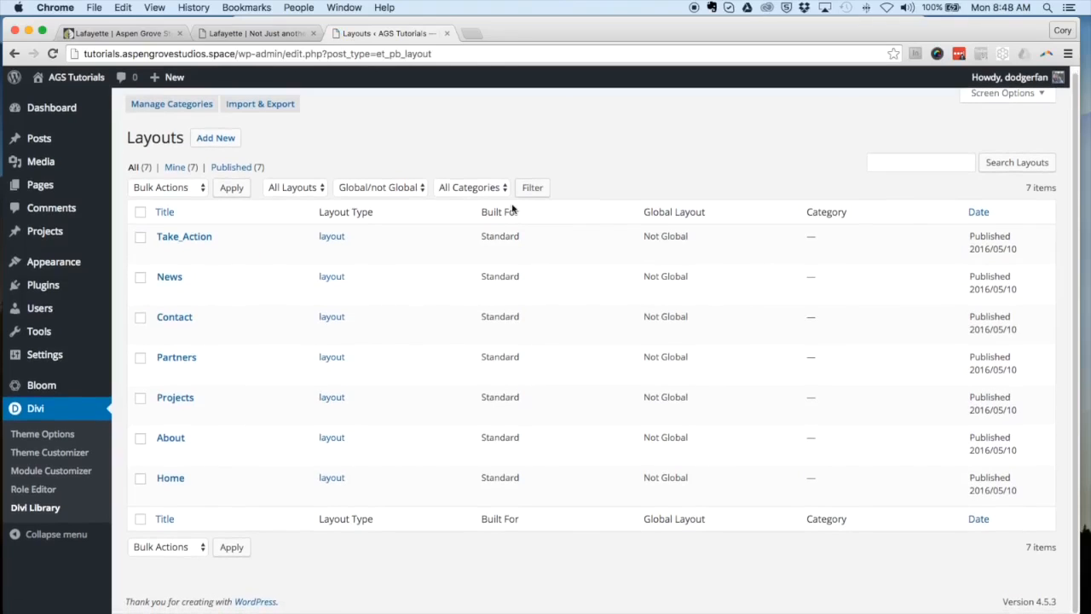
pyautogui.moveTo(184, 236)
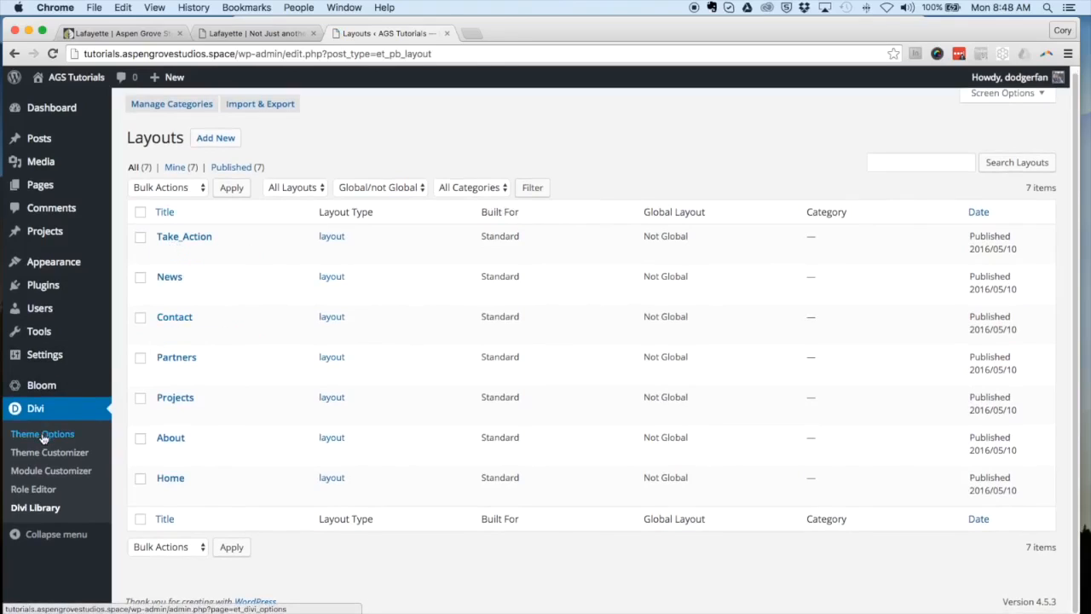
# Step: Open the Divi Theme Options General settings page
pyautogui.click(43, 433)
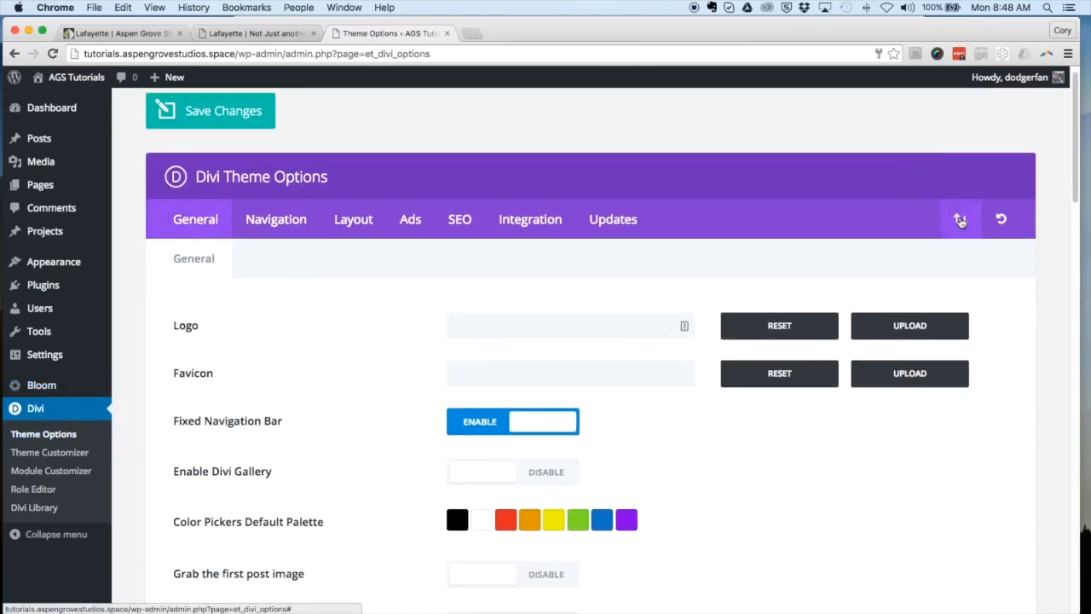
# Step: Import Lafayette Theme Options.json through the Theme Options portability dialog
pyautogui.click(960, 219)
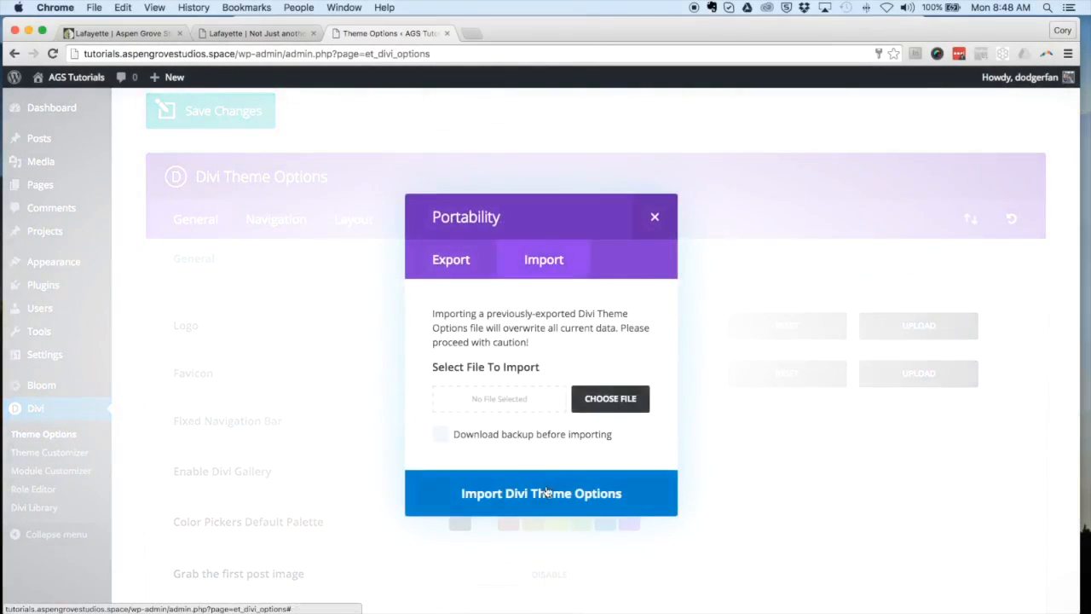
pyautogui.click(609, 399)
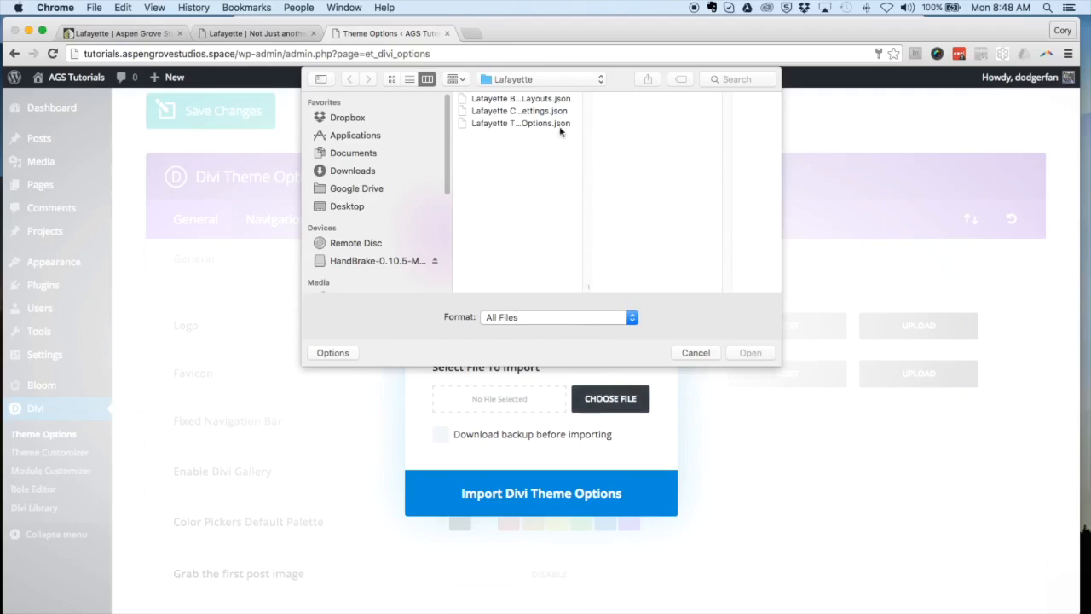
pyautogui.click(517, 122)
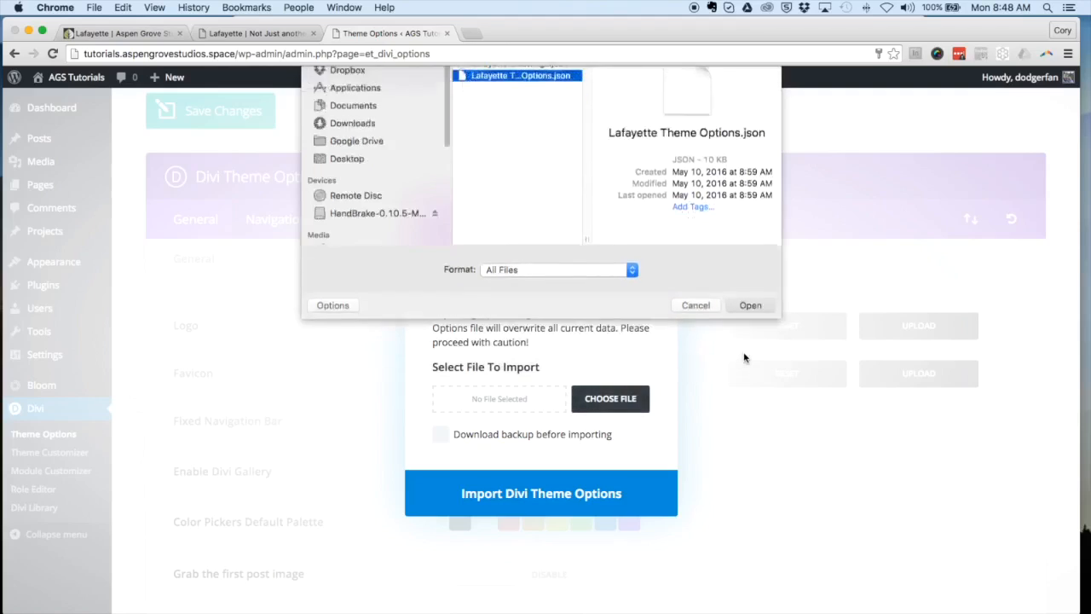
pyautogui.click(750, 304)
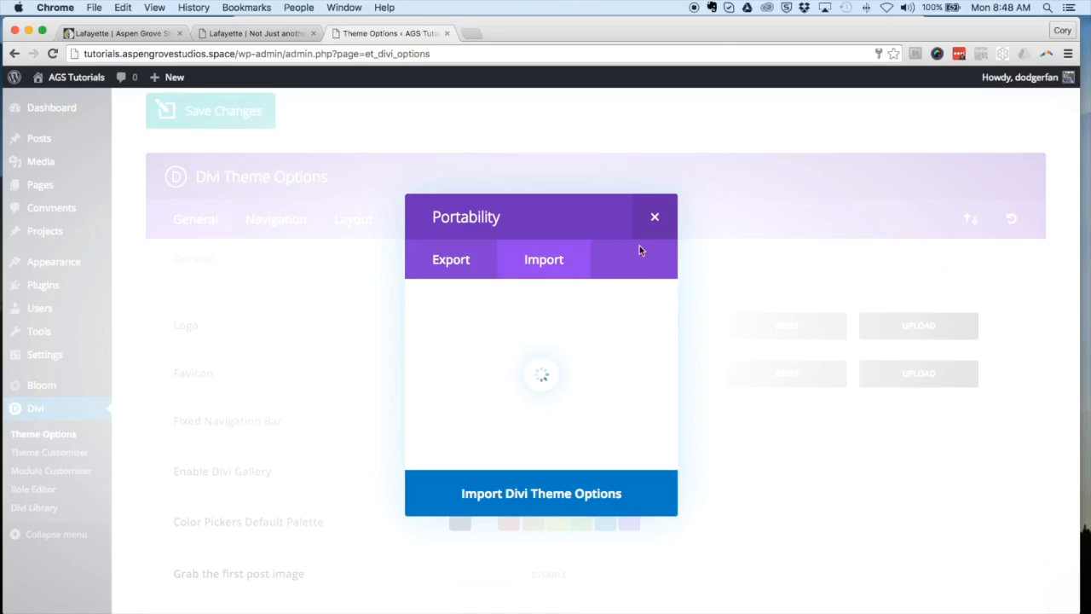
pyautogui.click(655, 216)
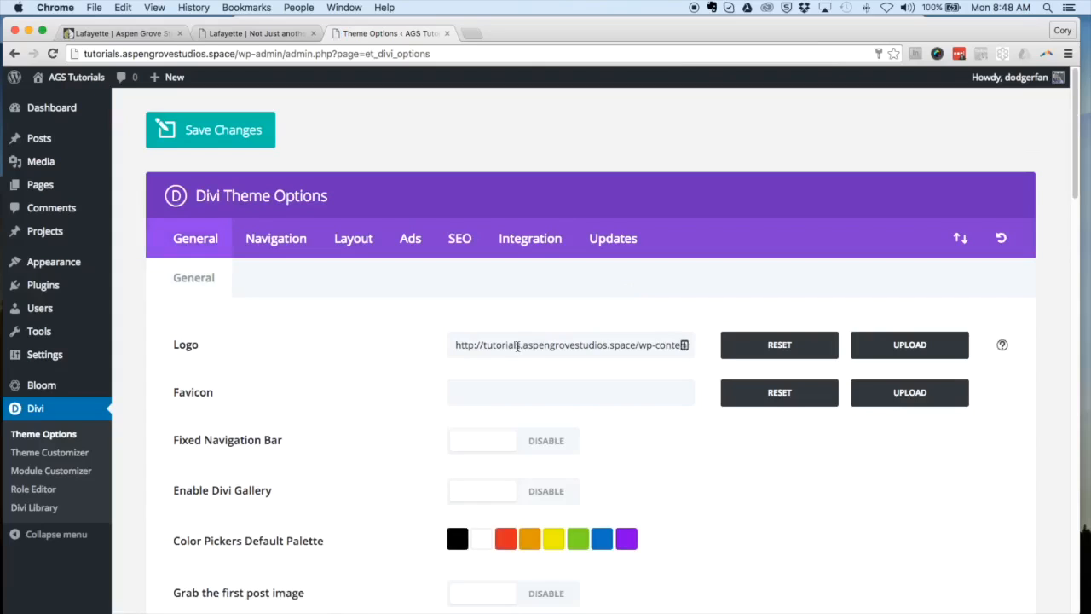
# Step: Scroll through the options to check the logo address, social icons and custom CSS
pyautogui.scroll(-3)
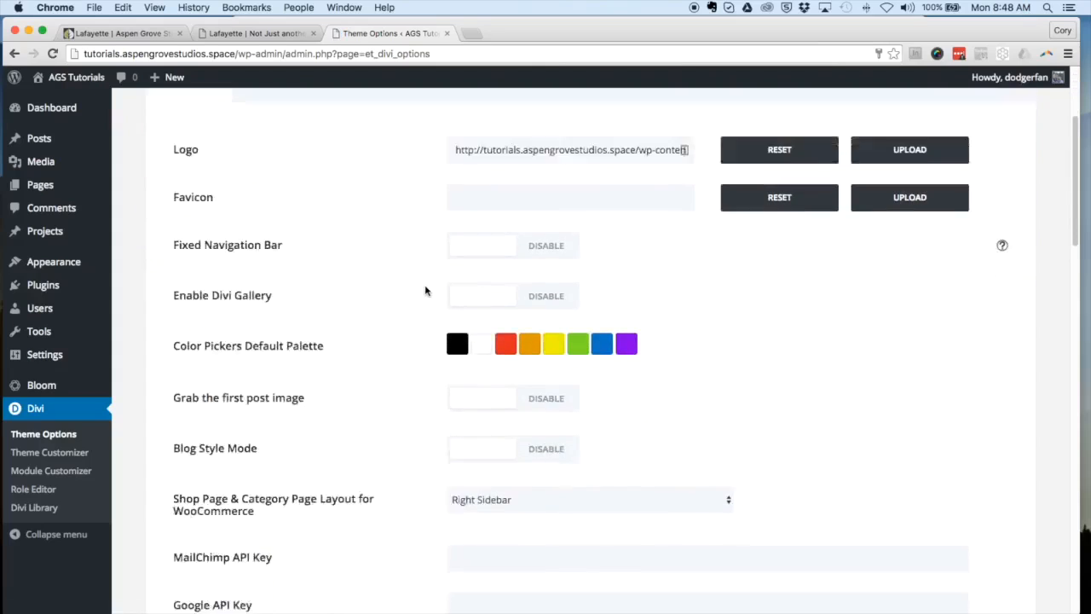
pyautogui.scroll(-3)
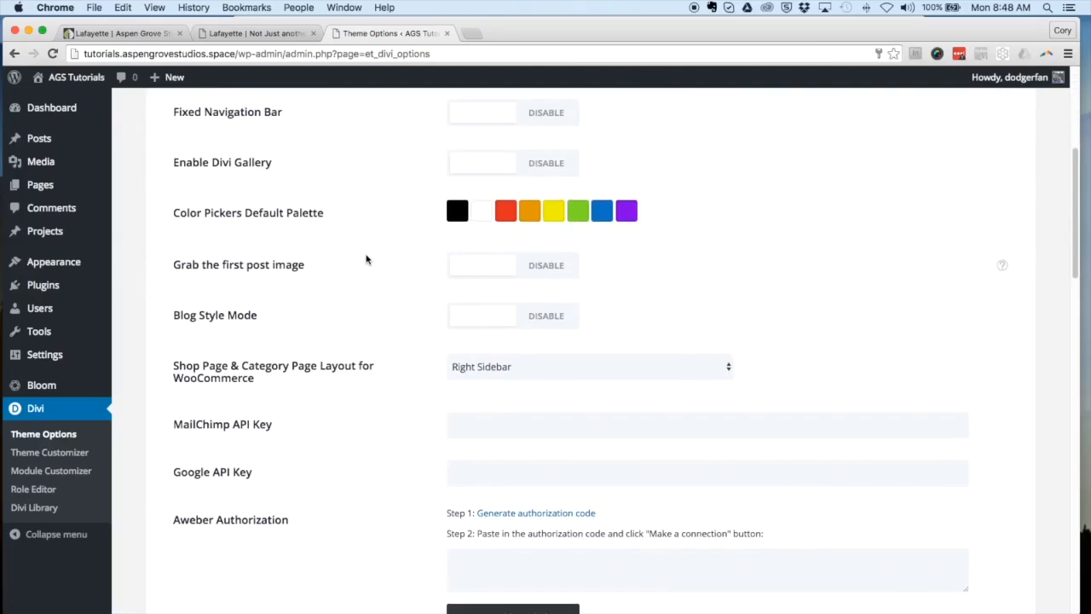
pyautogui.scroll(-3)
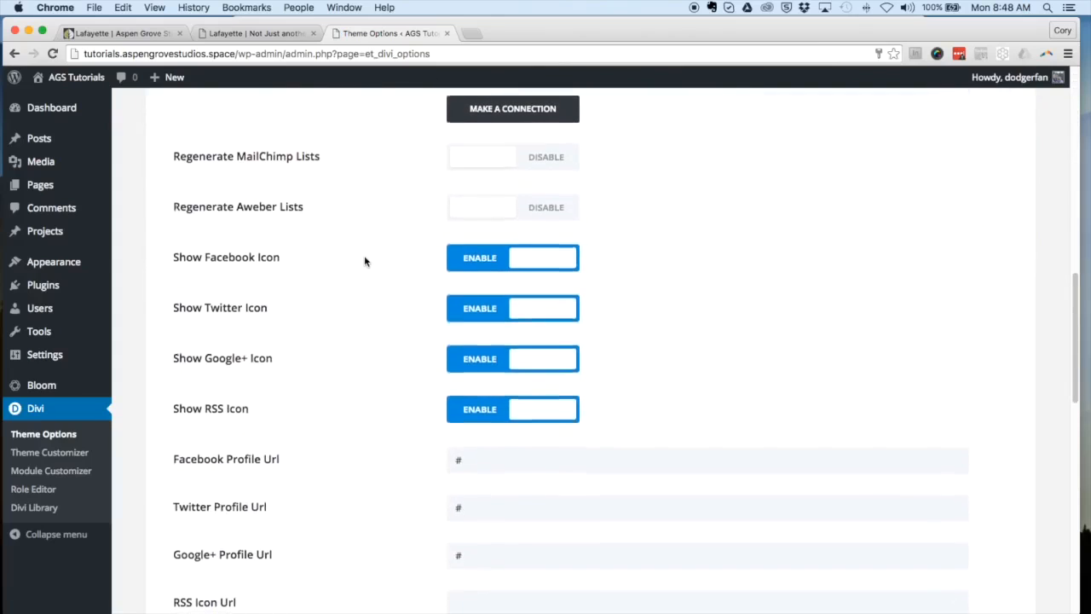
pyautogui.scroll(-3)
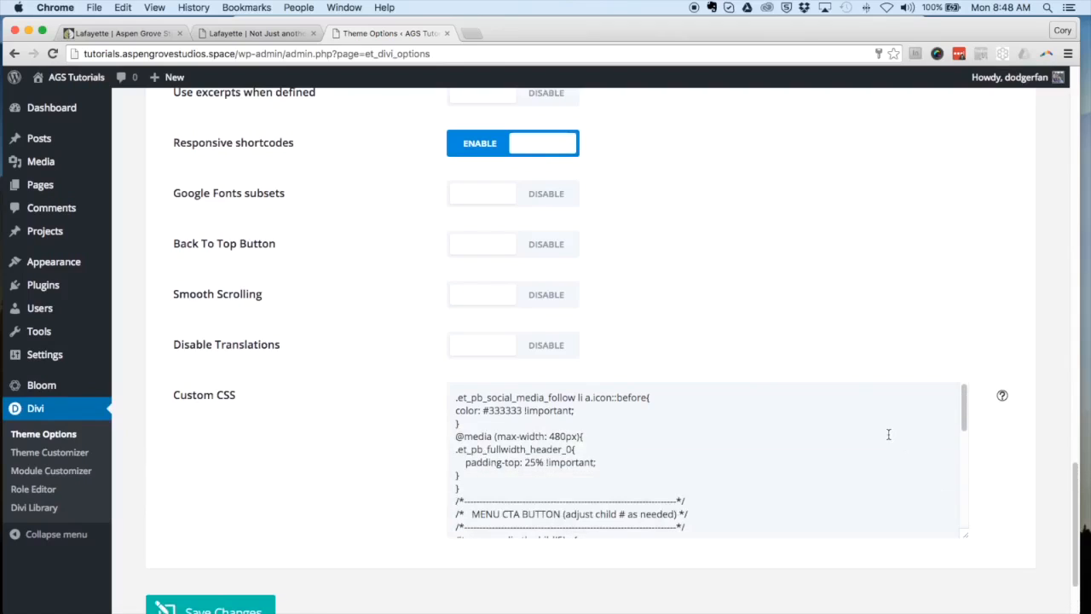
pyautogui.scroll(-3)
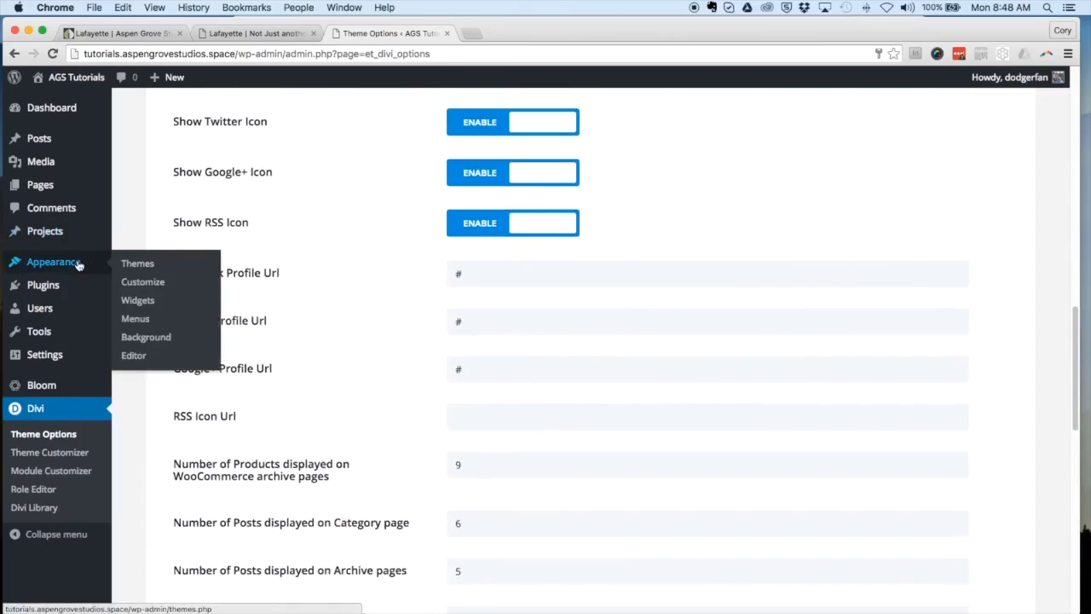
pyautogui.moveTo(142, 281)
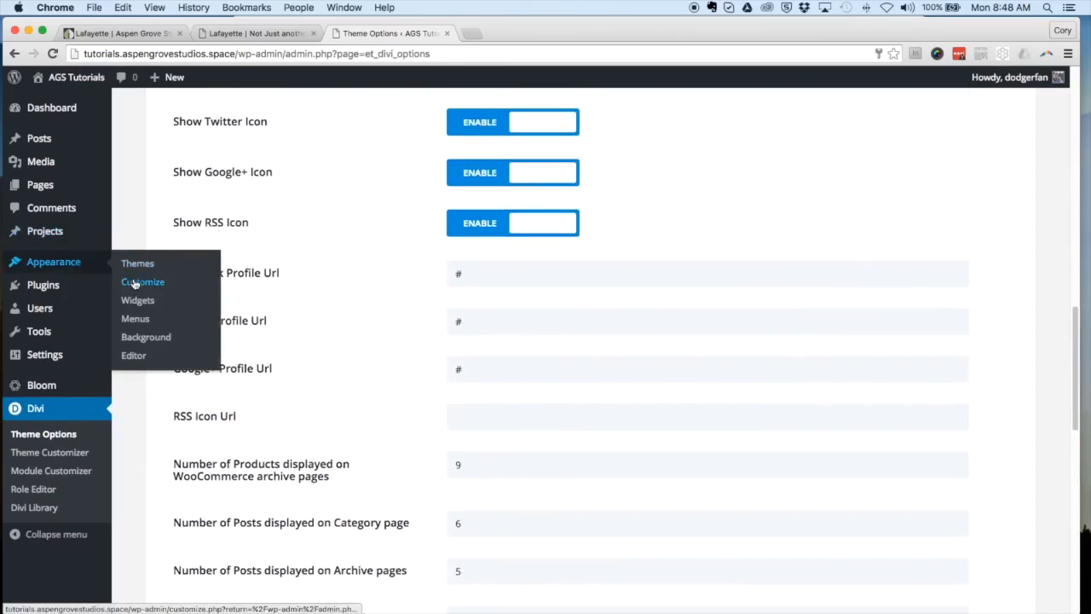
# Step: Import Lafayette Customizer Settings.json through the Customizer's portability Import tab
pyautogui.click(143, 281)
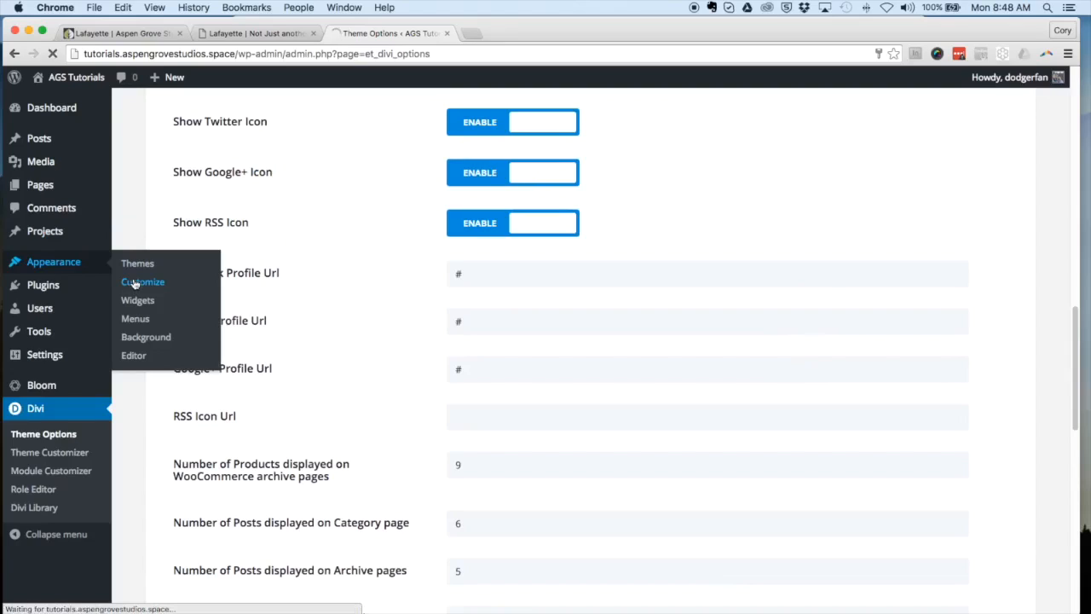
pyautogui.click(142, 282)
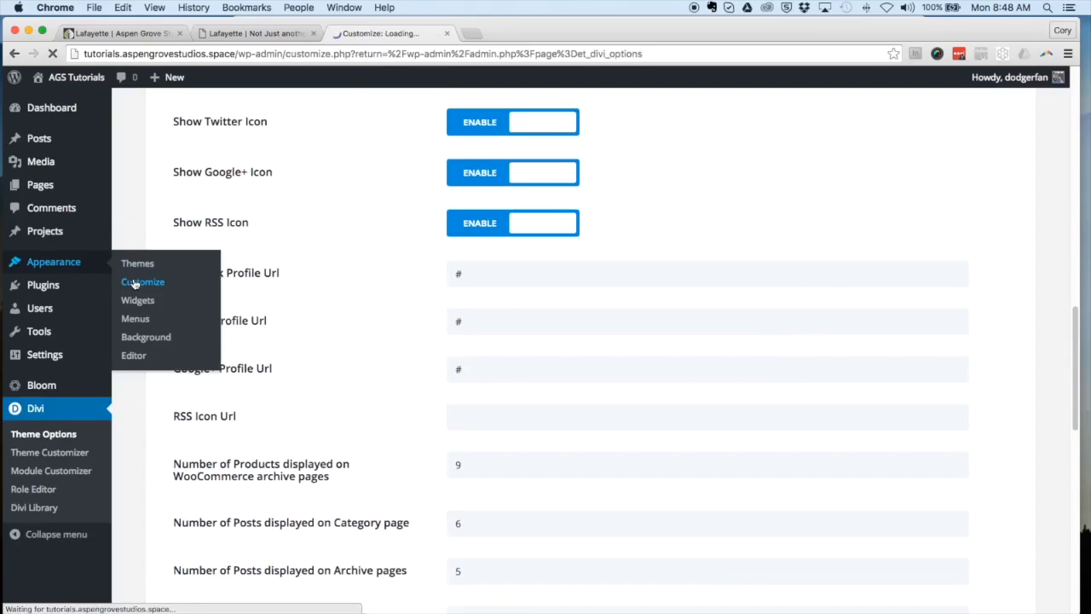
pyautogui.click(142, 281)
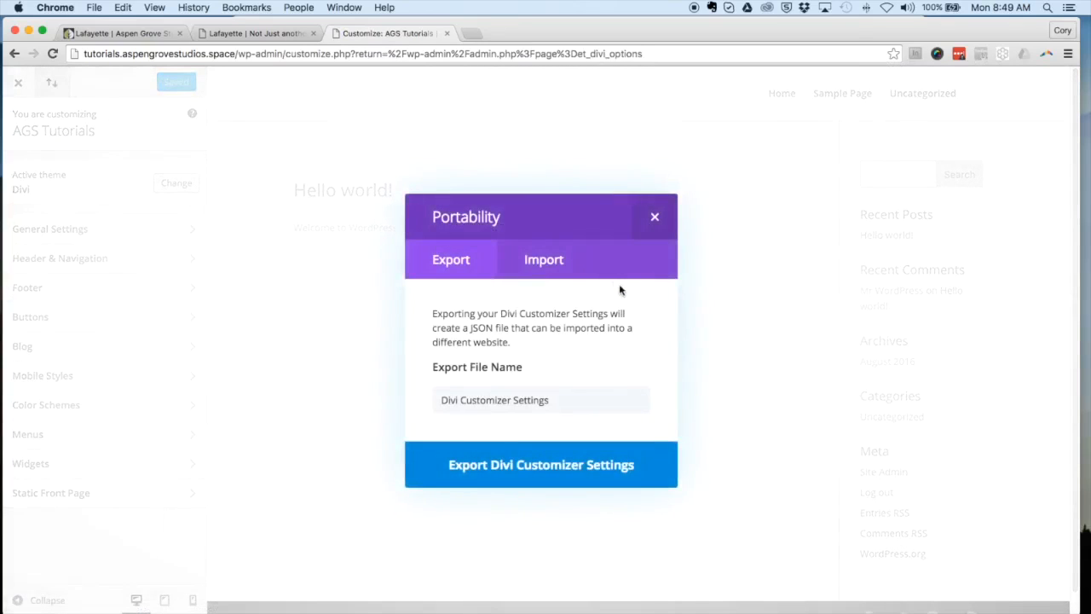
pyautogui.click(543, 259)
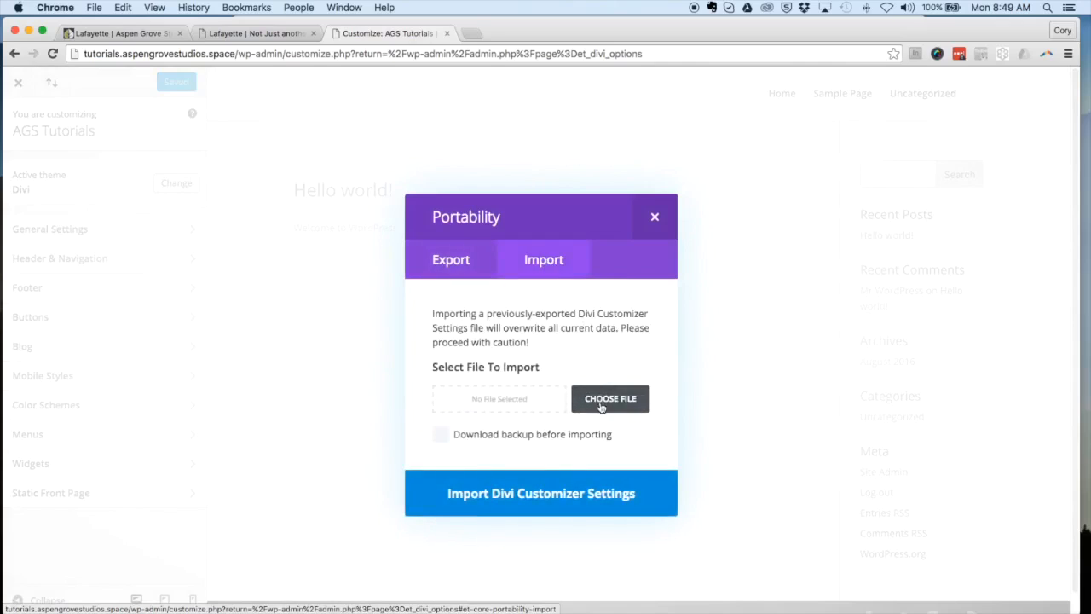
pyautogui.click(610, 399)
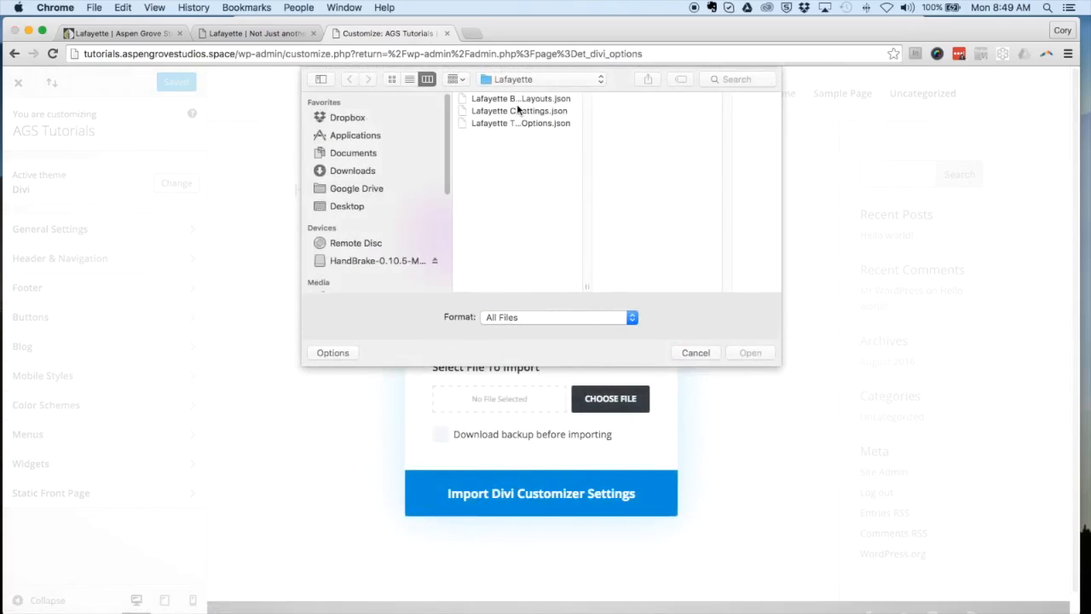
pyautogui.click(516, 110)
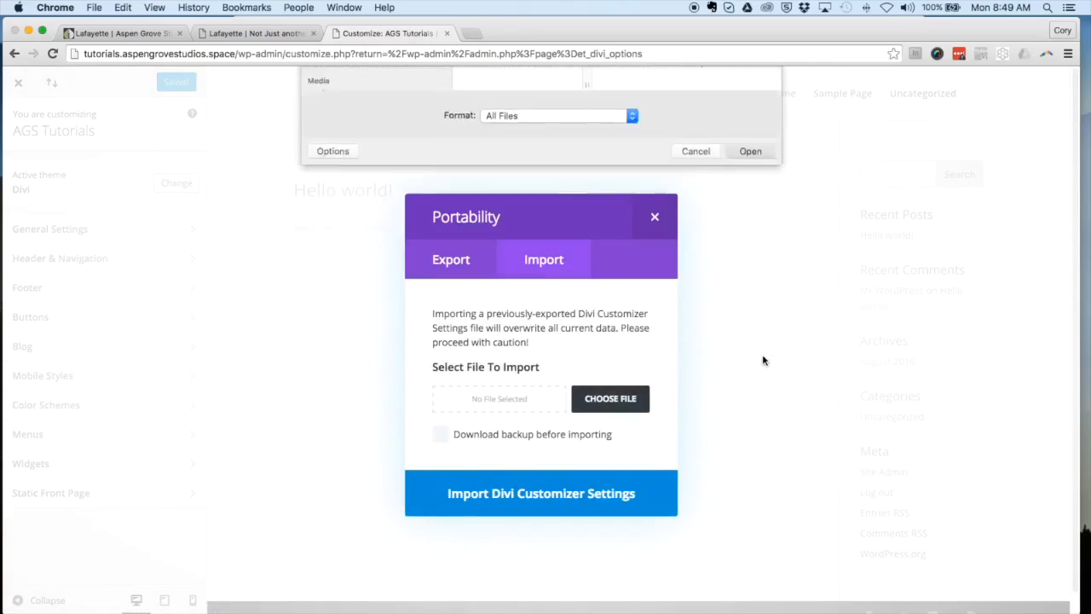
pyautogui.click(540, 493)
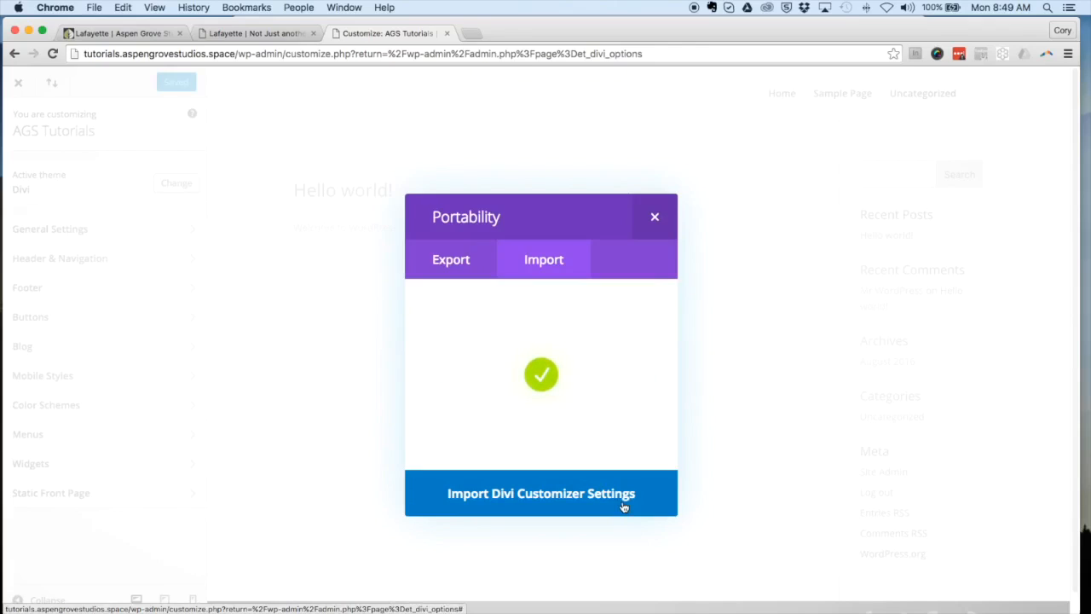
pyautogui.click(540, 493)
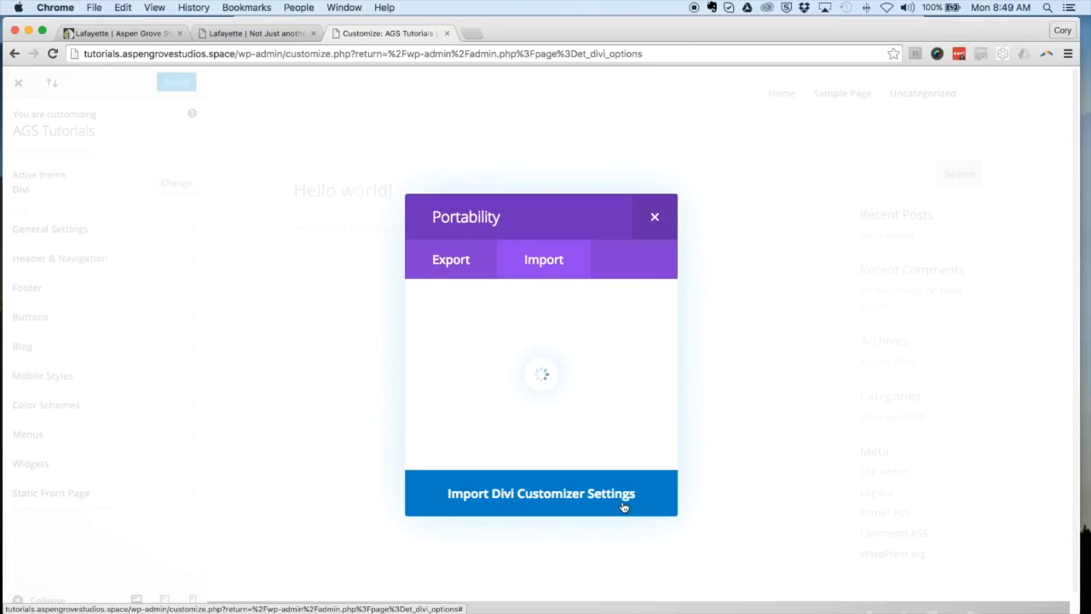
pyautogui.click(540, 493)
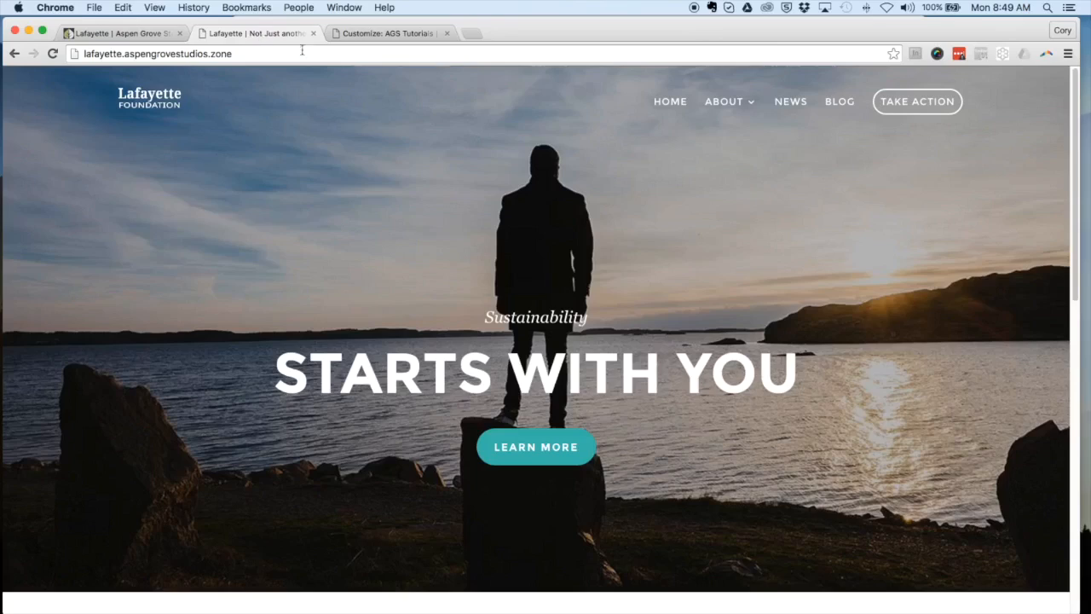
pyautogui.moveTo(432, 114)
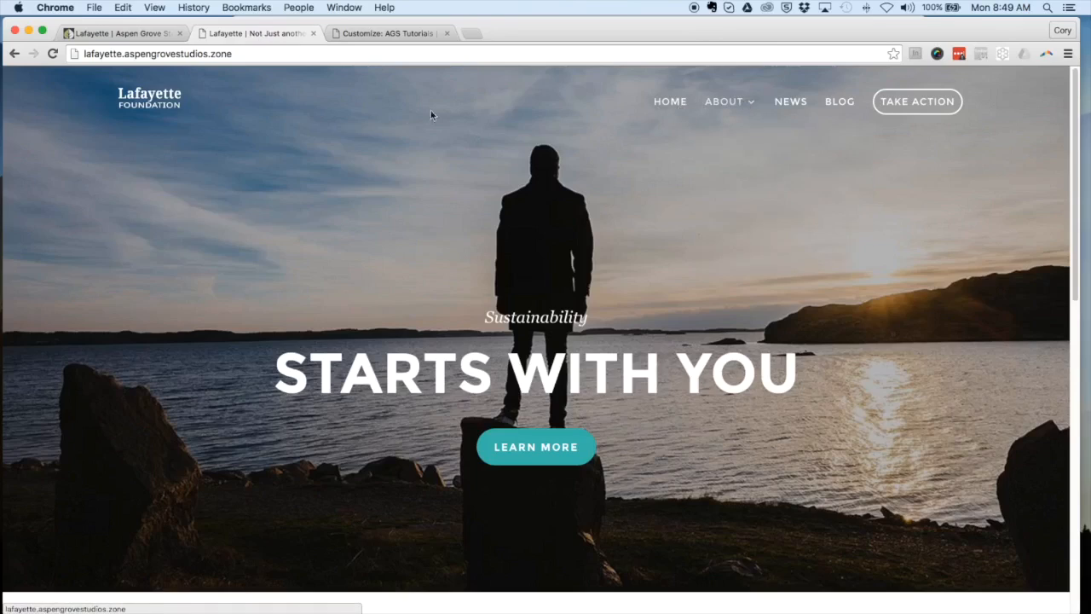
pyautogui.moveTo(648, 114)
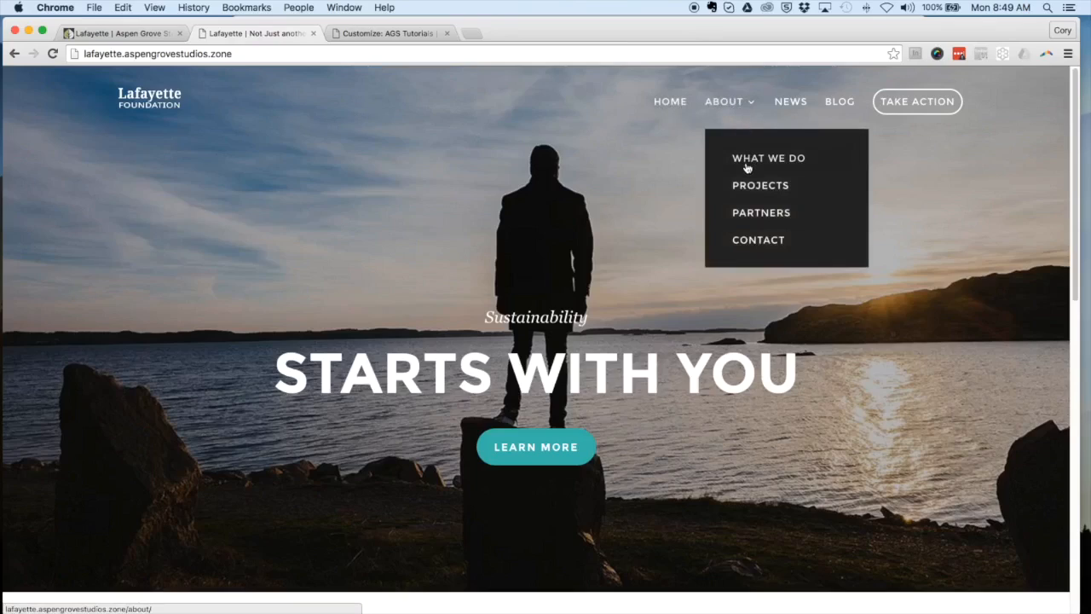
pyautogui.moveTo(638, 168)
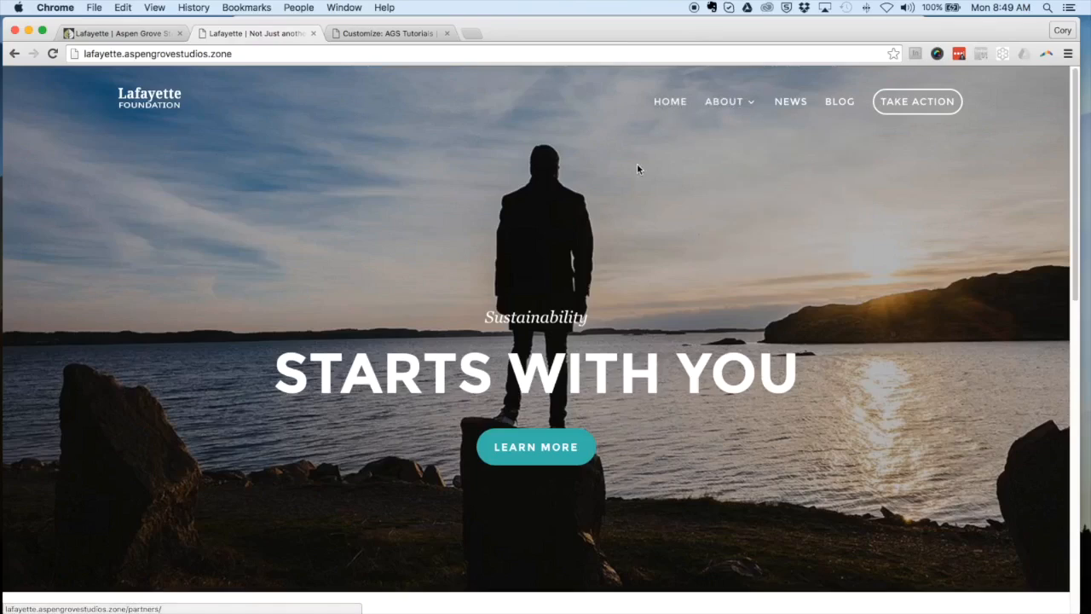
pyautogui.moveTo(514, 136)
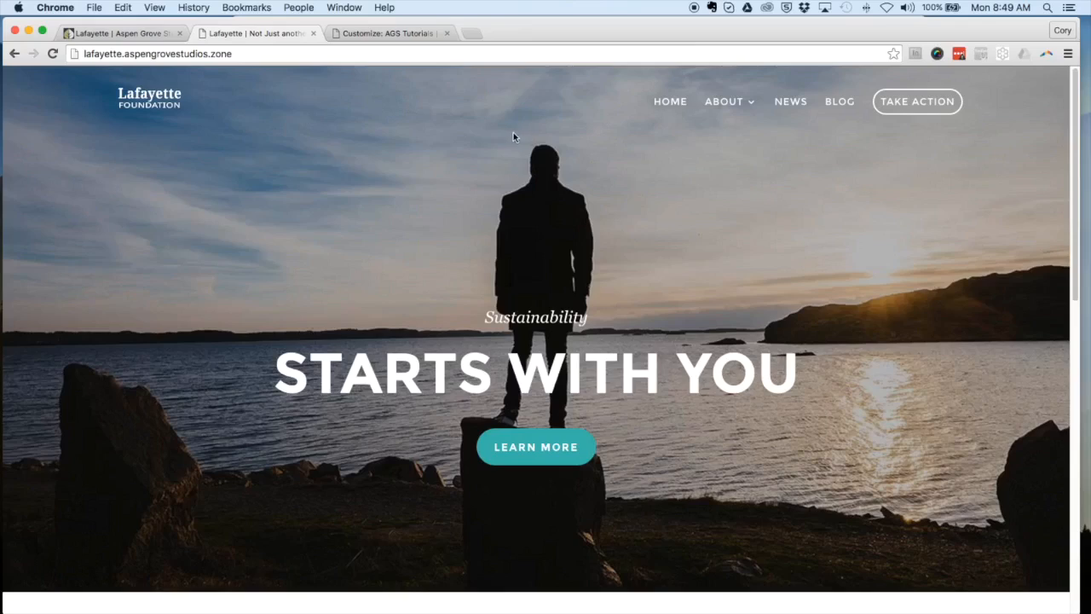
pyautogui.moveTo(510, 136)
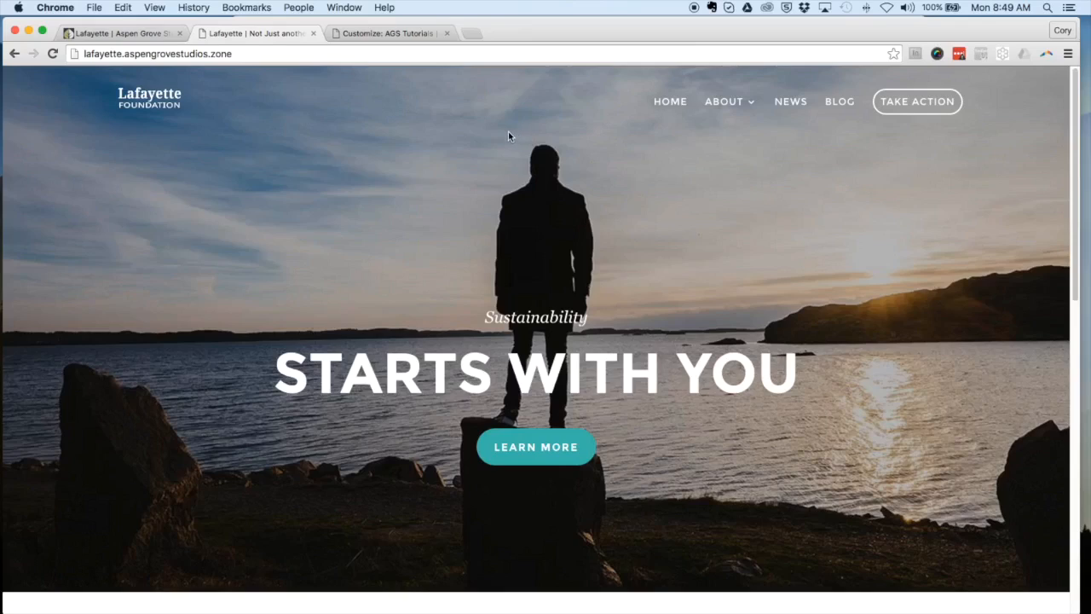
pyautogui.moveTo(502, 100)
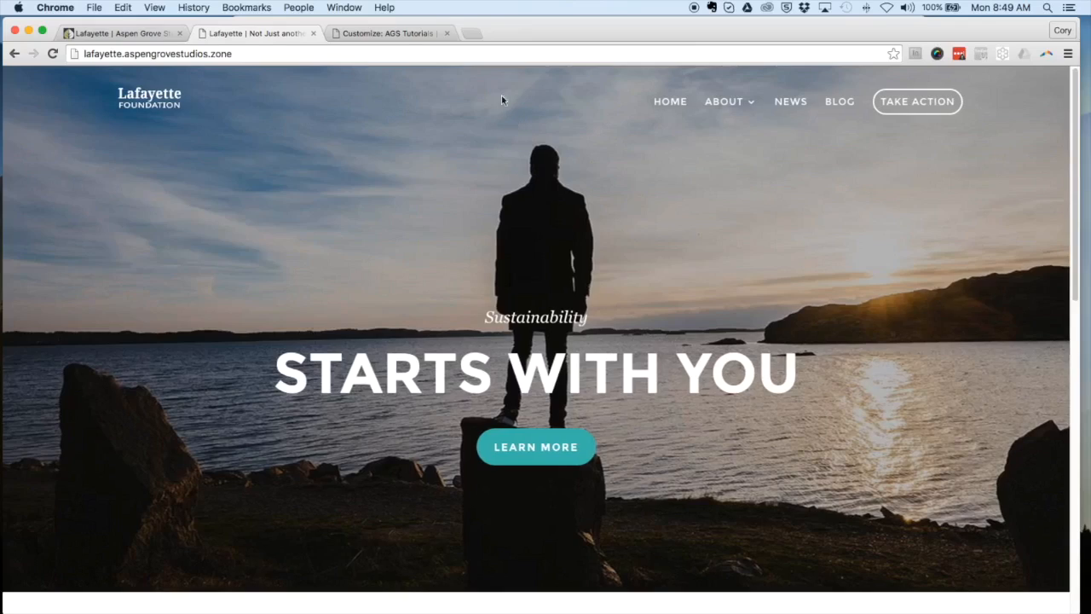
# Step: Return to the AGS Tutorials admin's Divi Theme Options page
pyautogui.click(388, 33)
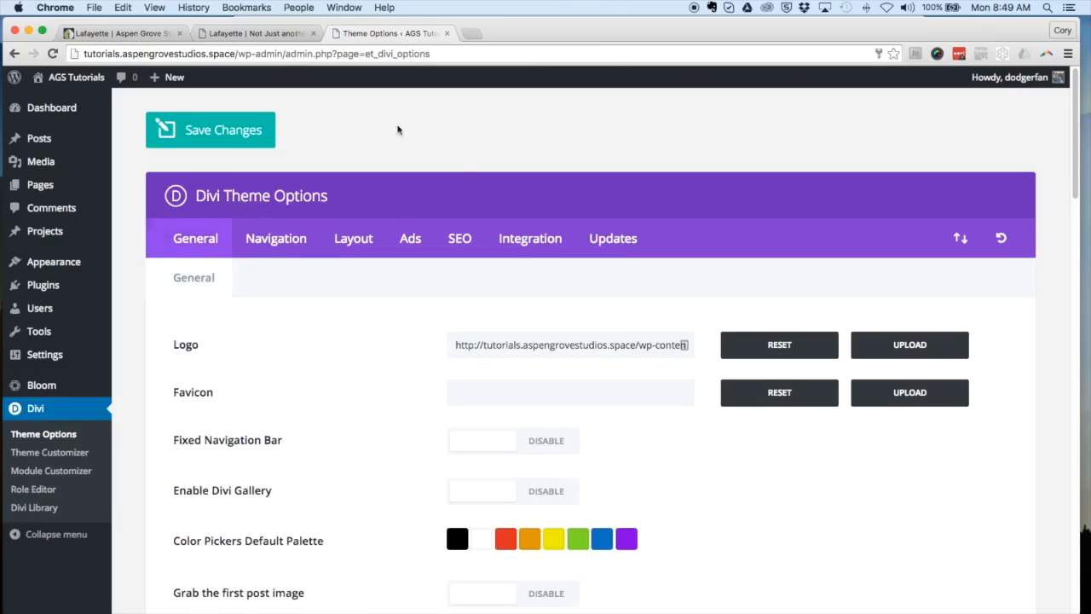
# Step: Create a new page titled 'Home' with the Divi Builder enabled
pyautogui.click(174, 77)
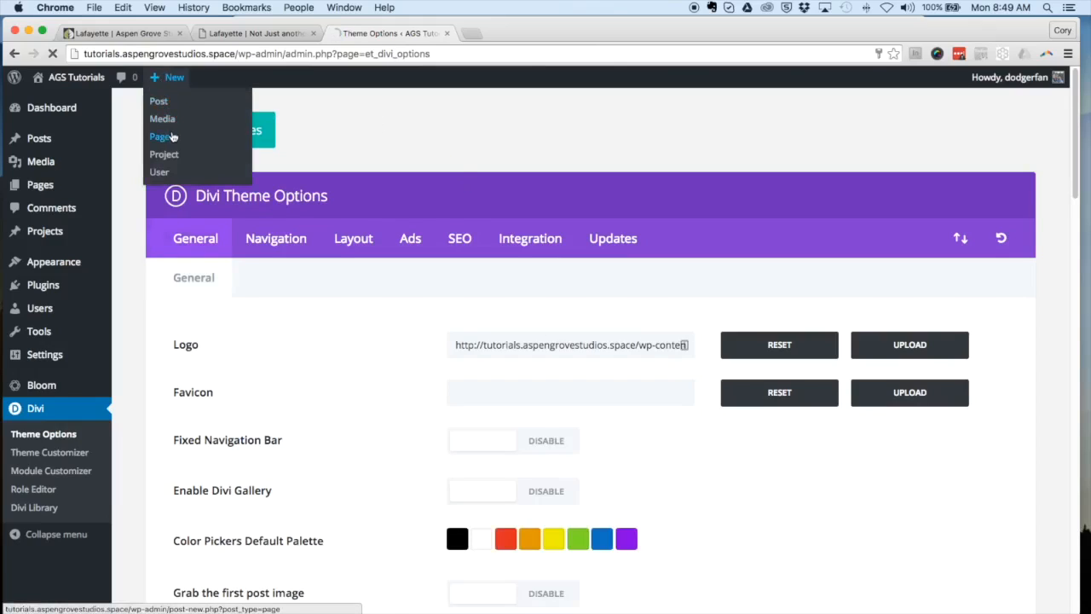
pyautogui.click(160, 136)
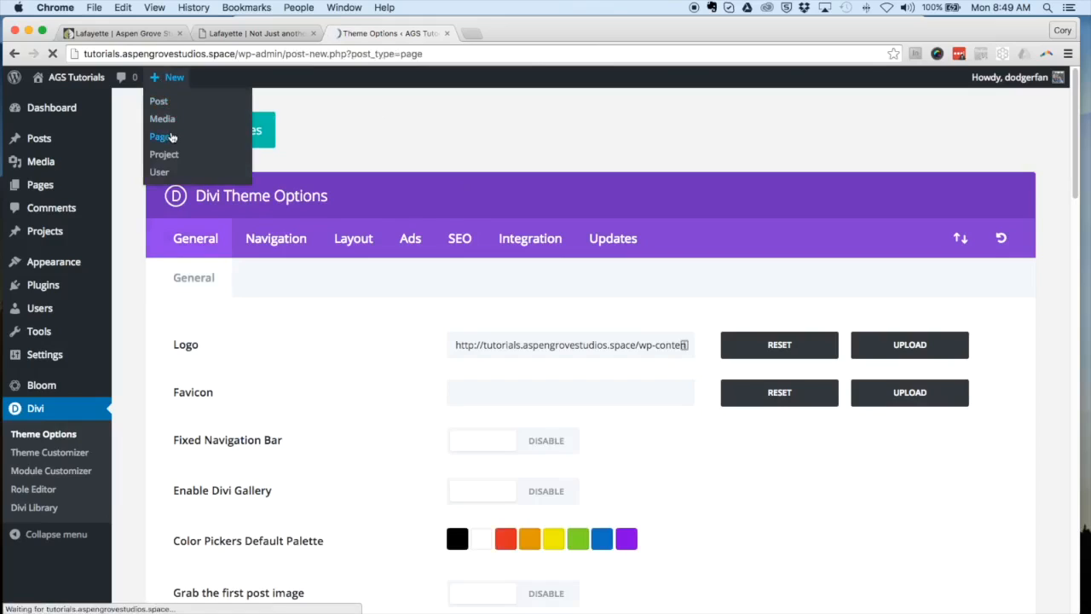
pyautogui.click(160, 137)
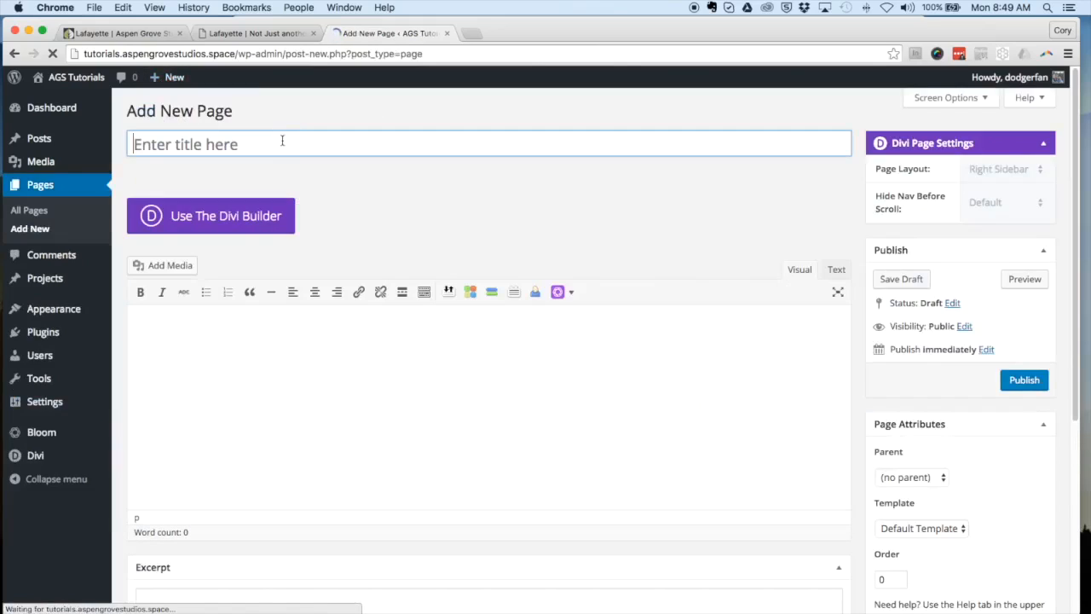
pyautogui.write('Home')
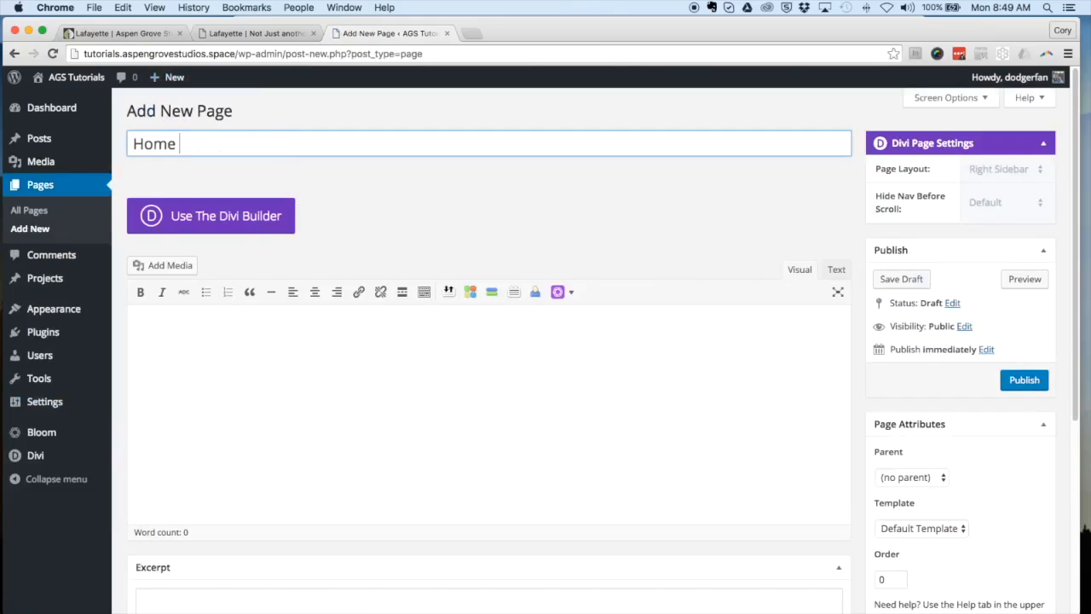
pyautogui.click(210, 214)
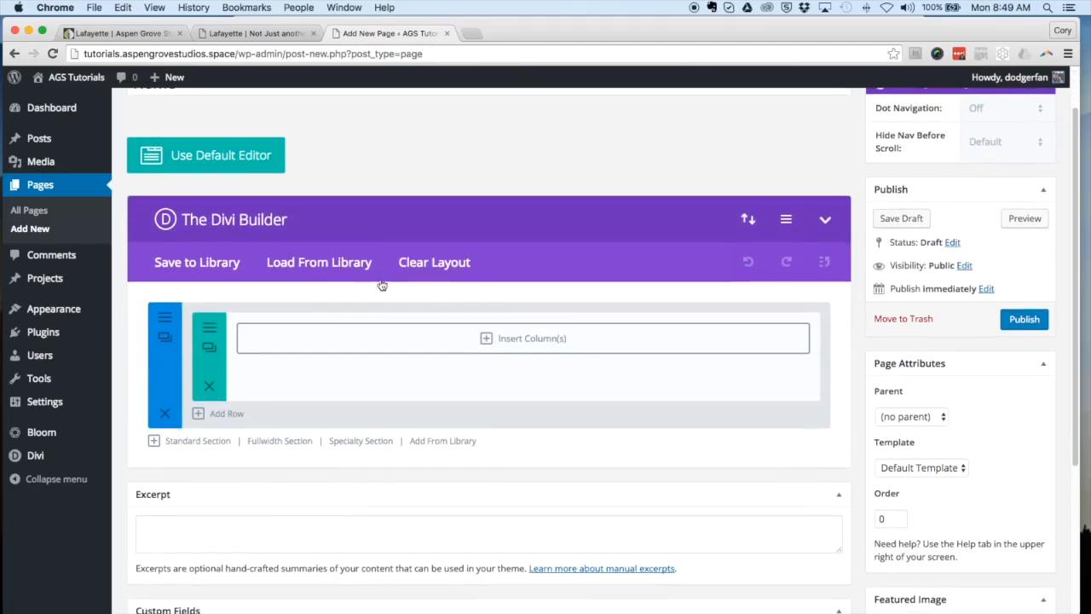
# Step: Load the Home library layout, publish the page, and compare it with the Lafayette demo
pyautogui.click(319, 262)
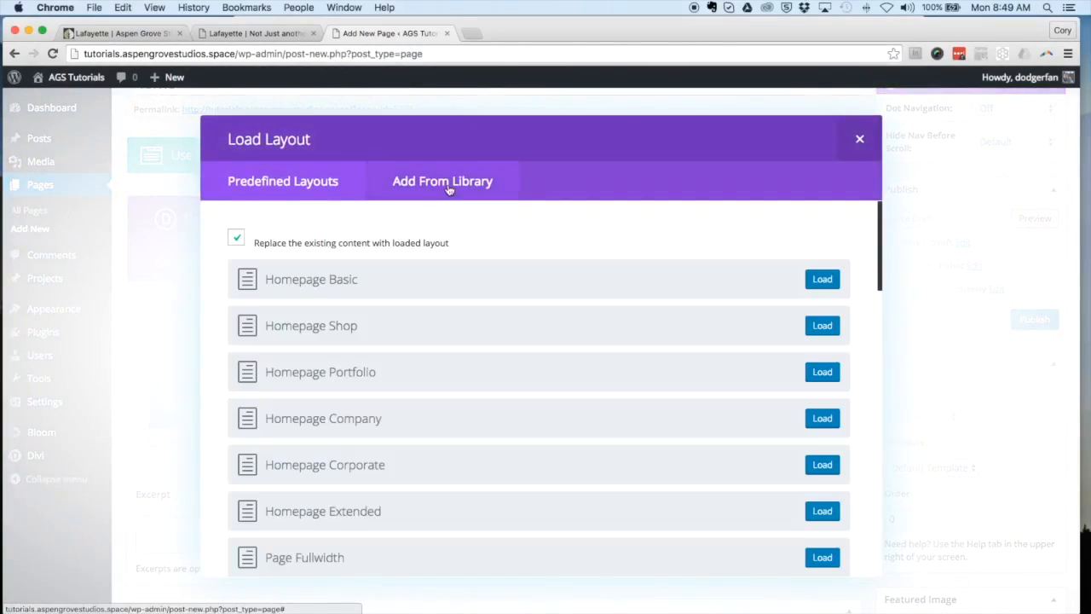
pyautogui.click(444, 180)
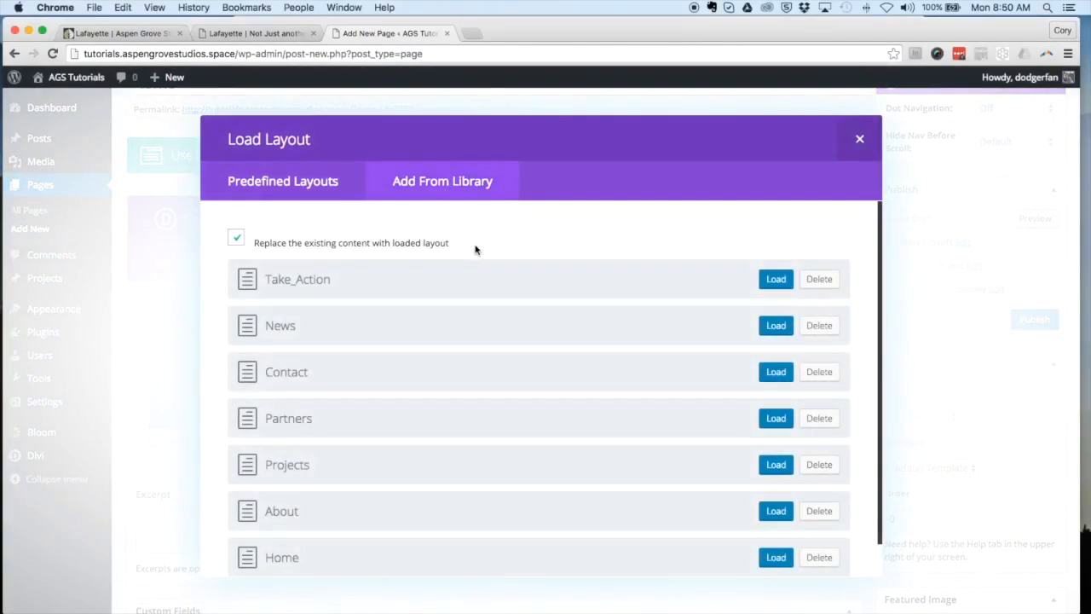
pyautogui.scroll(-3)
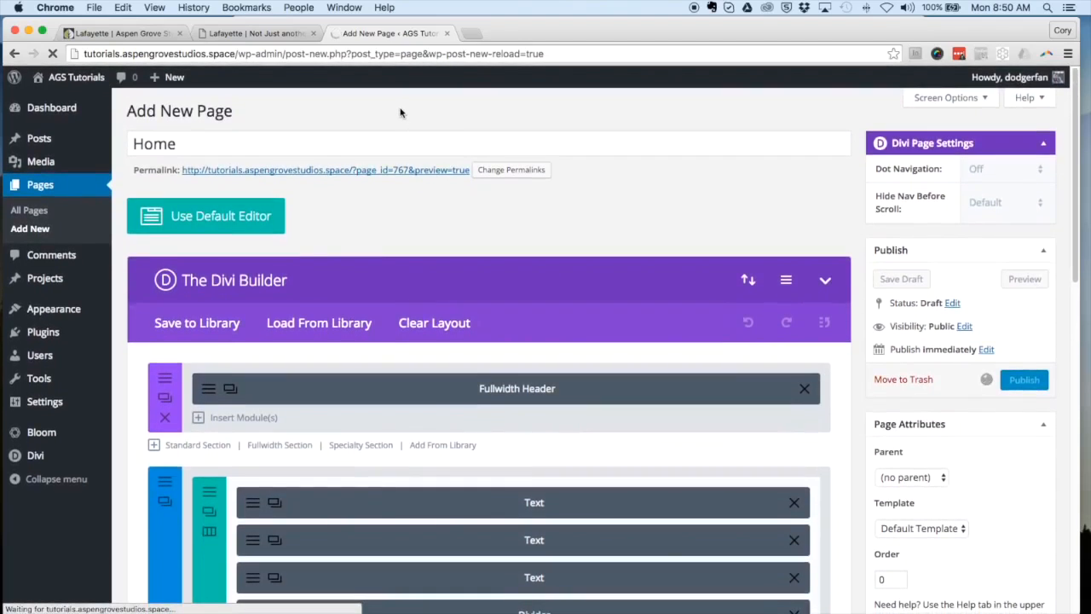
pyautogui.click(1023, 380)
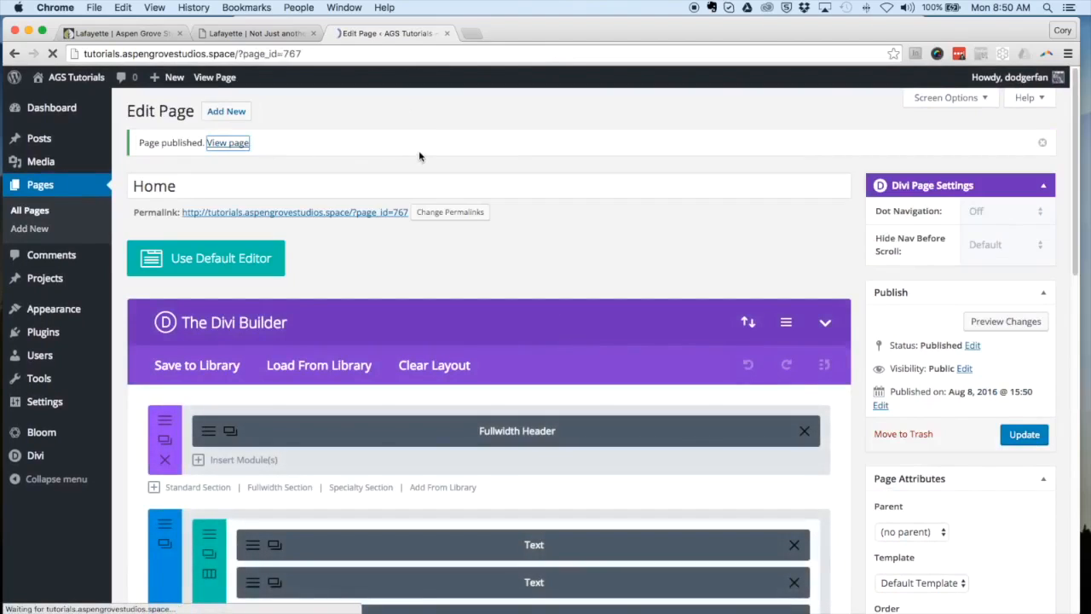
pyautogui.click(227, 142)
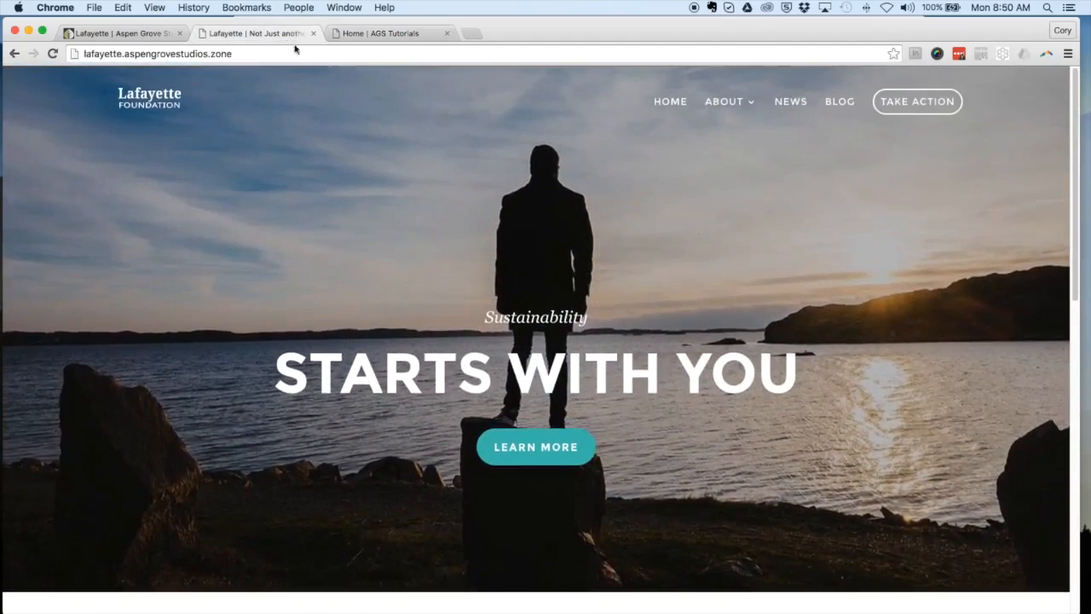
# Step: Switch to the published Home page tab to compare its Sustainability Starts With You hero with the demo
pyautogui.click(383, 34)
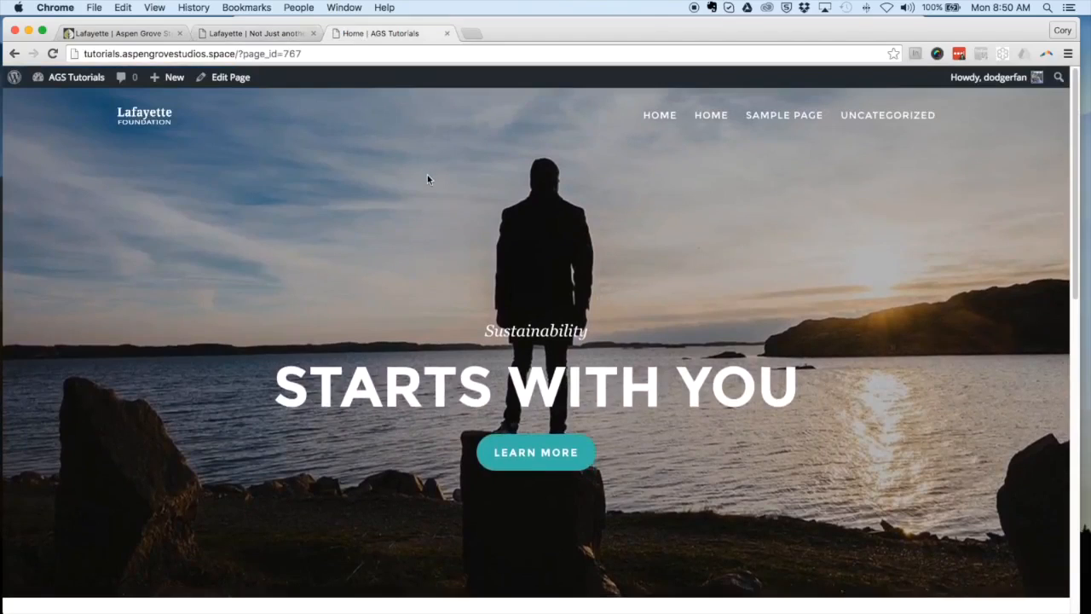
pyautogui.moveTo(691, 114)
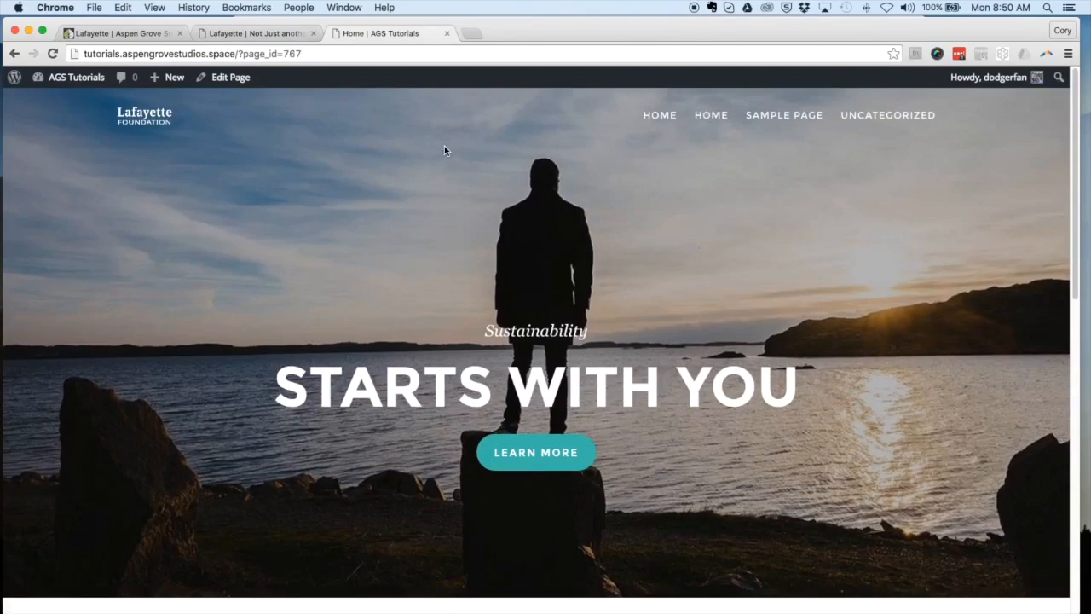
pyautogui.moveTo(448, 138)
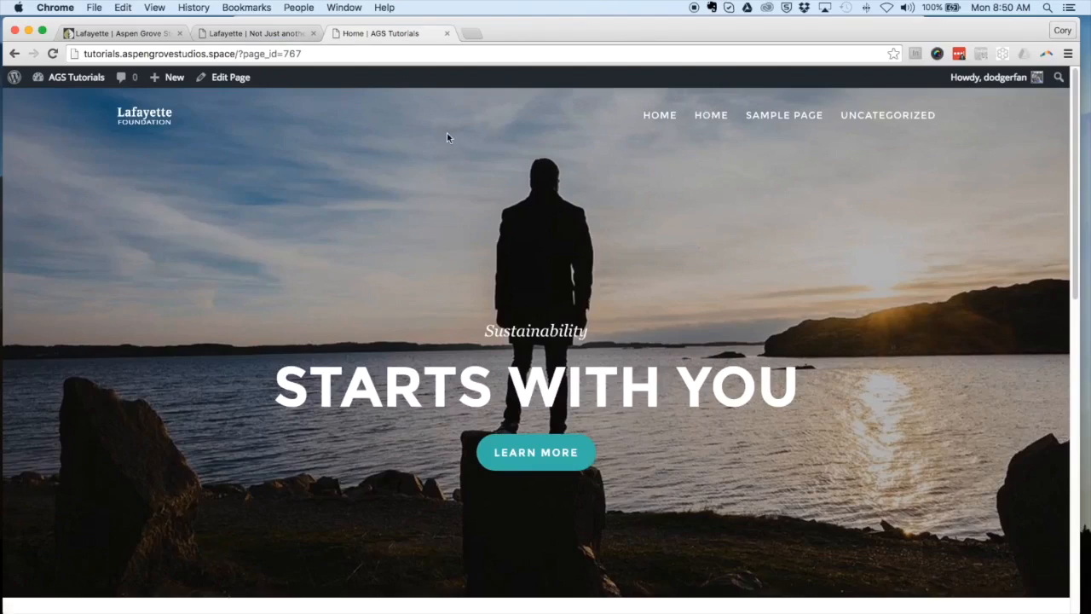
pyautogui.moveTo(339, 153)
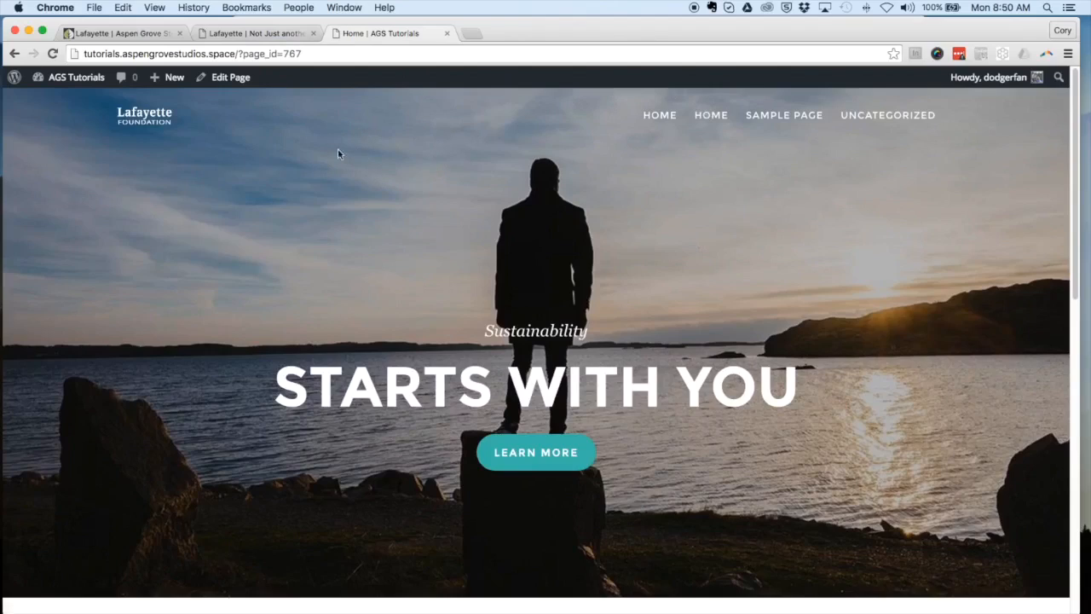
pyautogui.moveTo(509, 246)
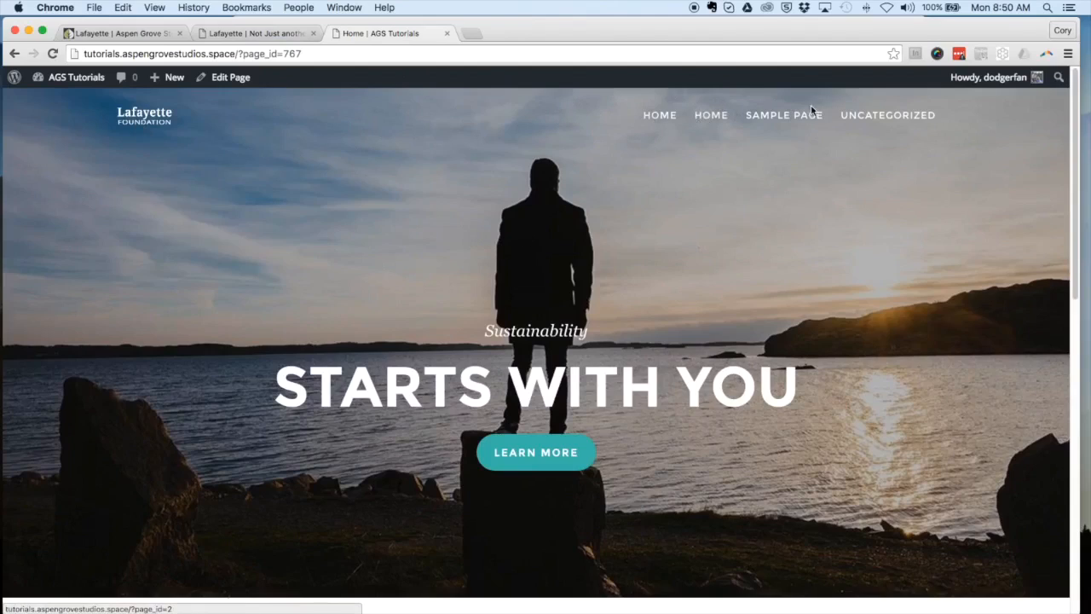
pyautogui.moveTo(342, 124)
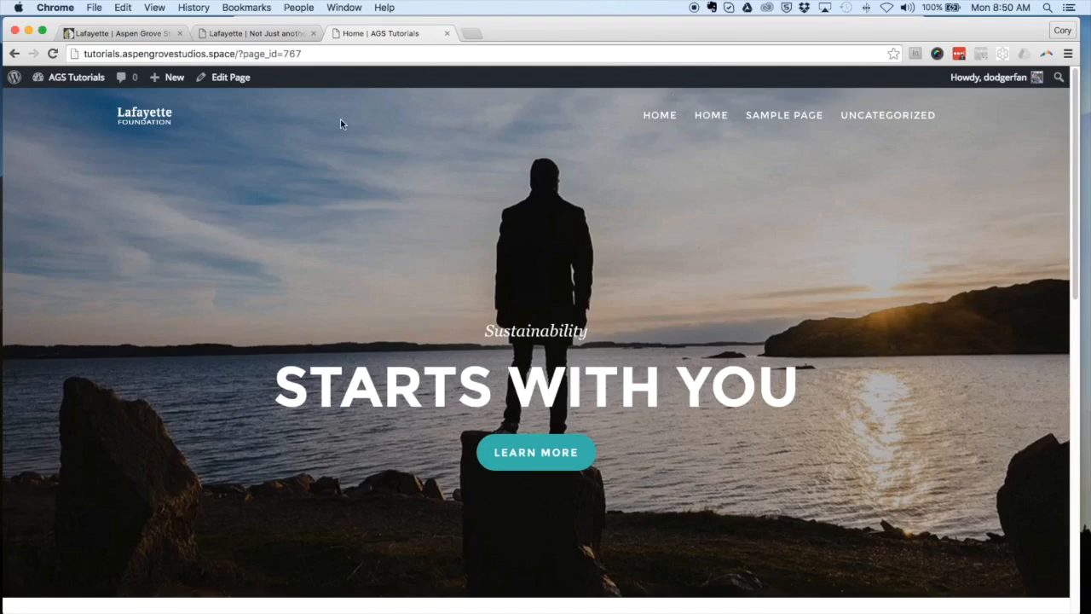